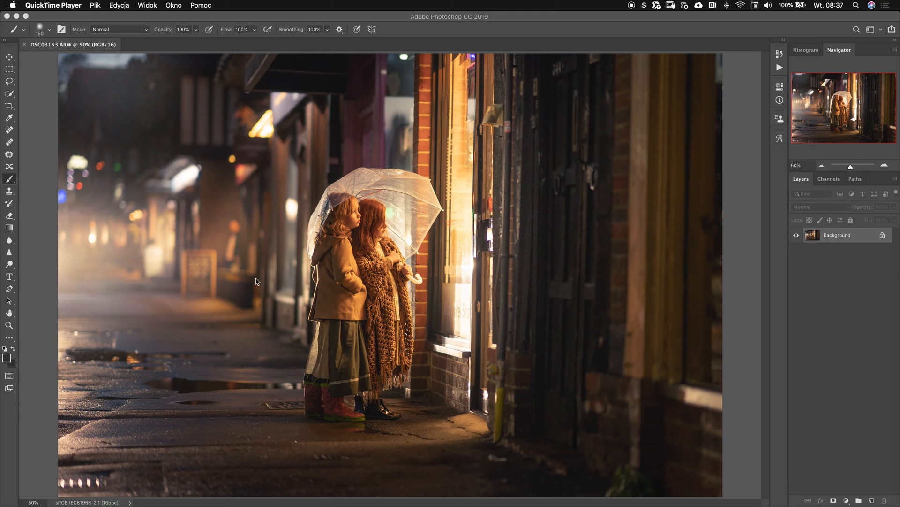
pyautogui.moveTo(235, 400)
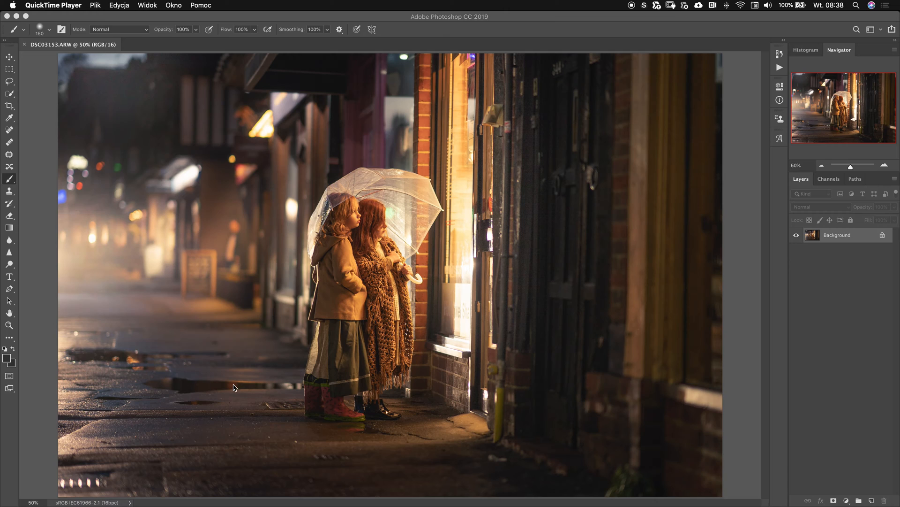
pyautogui.moveTo(240, 400)
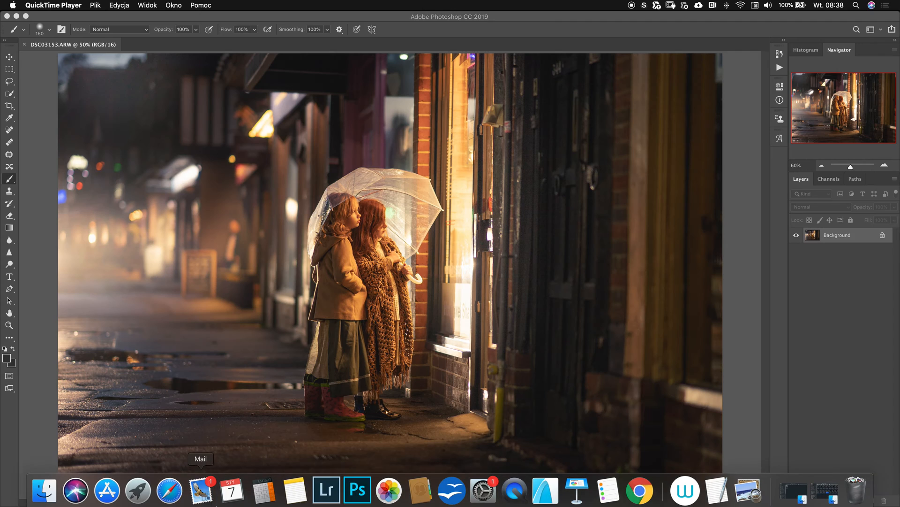
pyautogui.moveTo(44, 490)
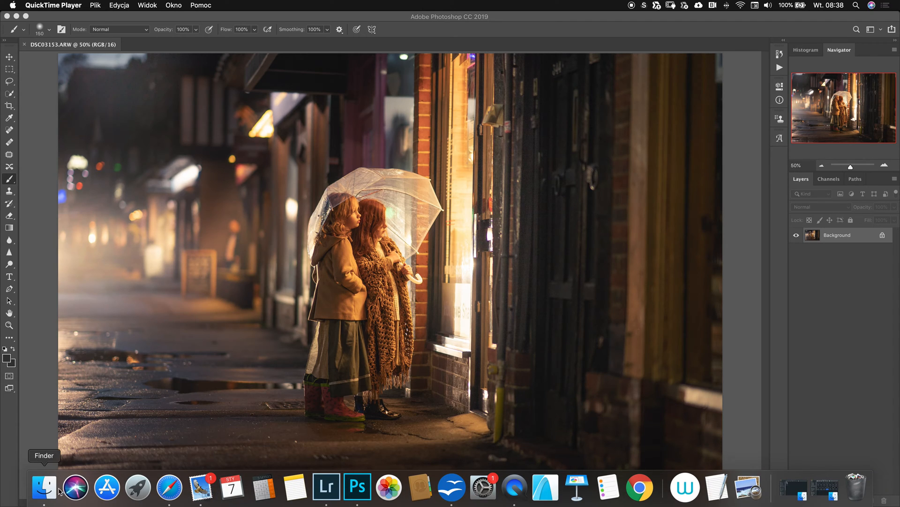
# Place the 'Iwona-rain heavy angle' image and stretch it edge to edge over the street photo
pyautogui.click(43, 487)
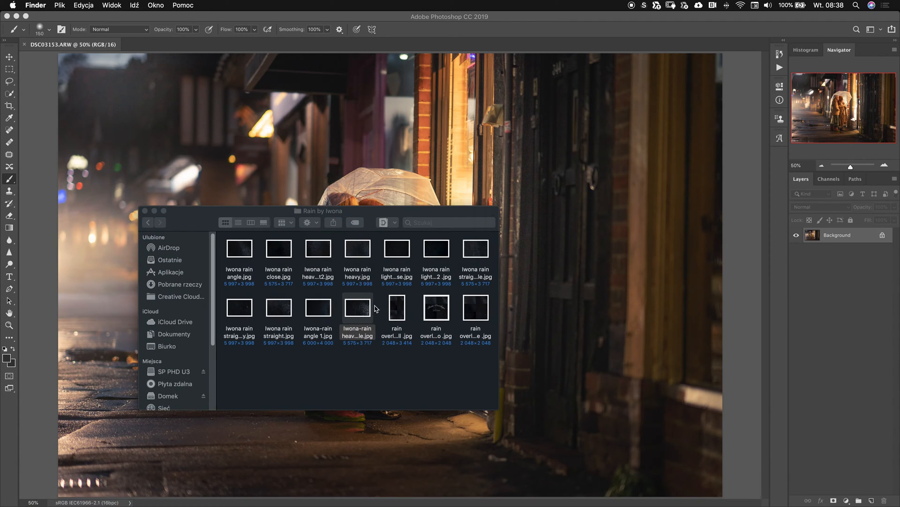
pyautogui.moveTo(356, 313)
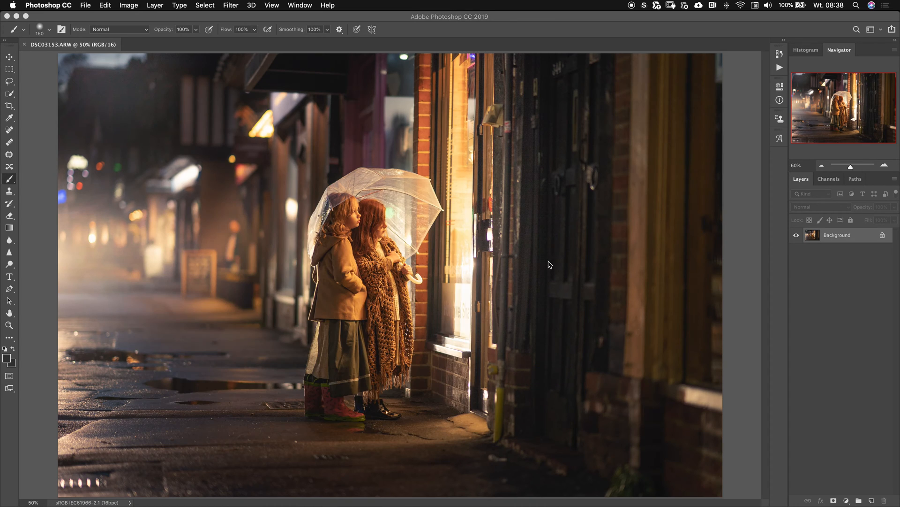
pyautogui.moveTo(589, 306)
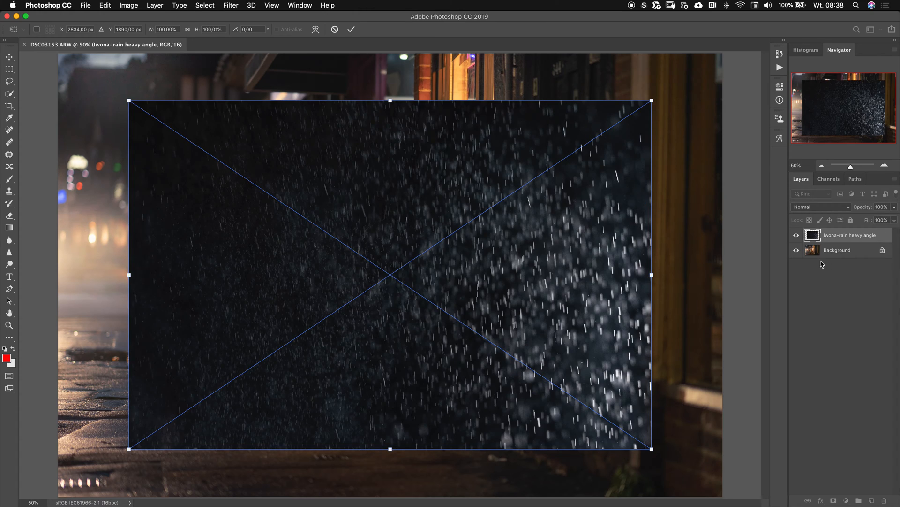
pyautogui.moveTo(845, 252)
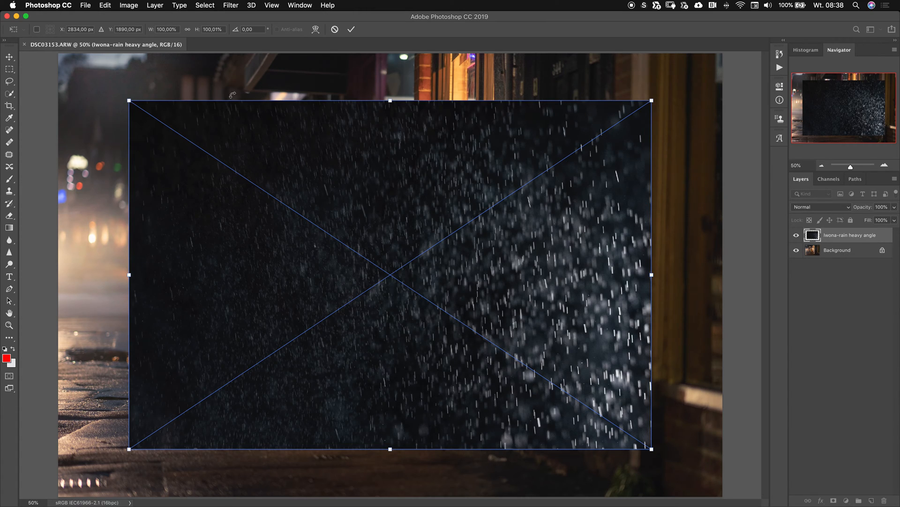
pyautogui.moveTo(181, 93)
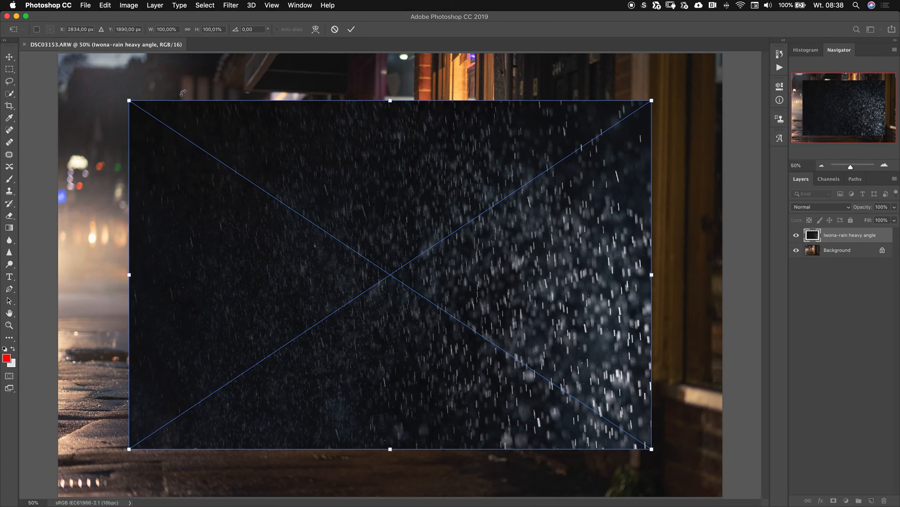
pyautogui.moveTo(130, 101); pyautogui.dragTo(66, 59)
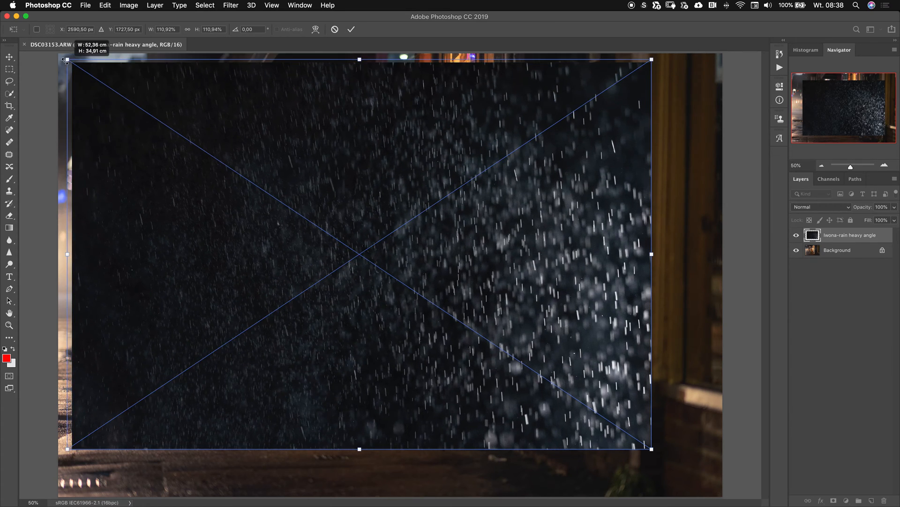
pyautogui.moveTo(67, 59); pyautogui.dragTo(57, 55)
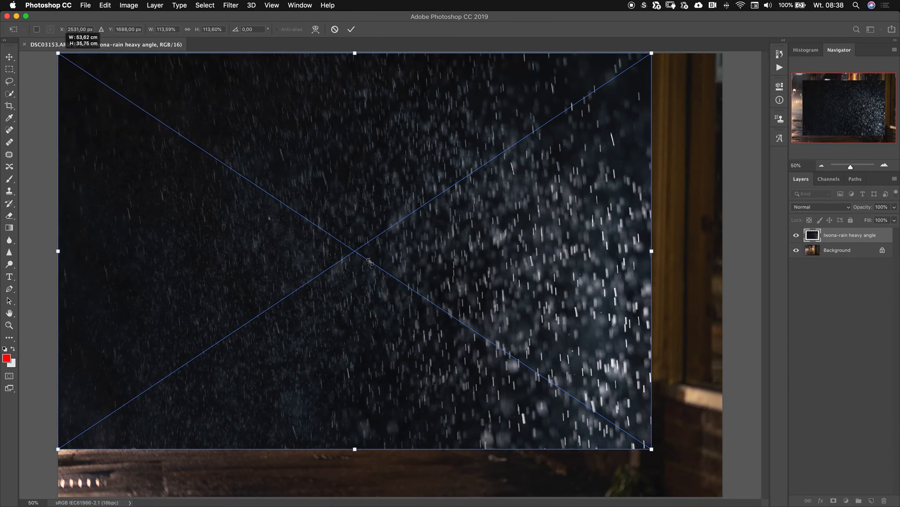
pyautogui.moveTo(651, 448); pyautogui.dragTo(703, 489)
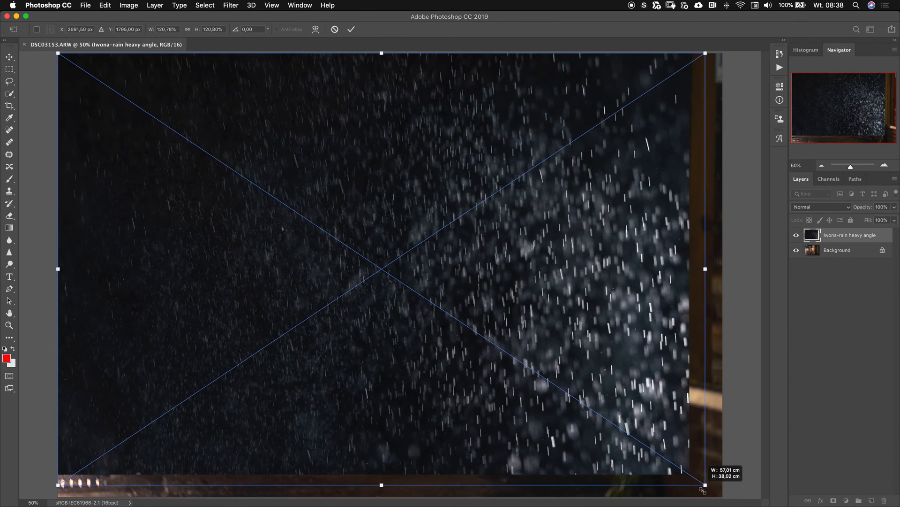
pyautogui.moveTo(704, 489); pyautogui.dragTo(718, 493)
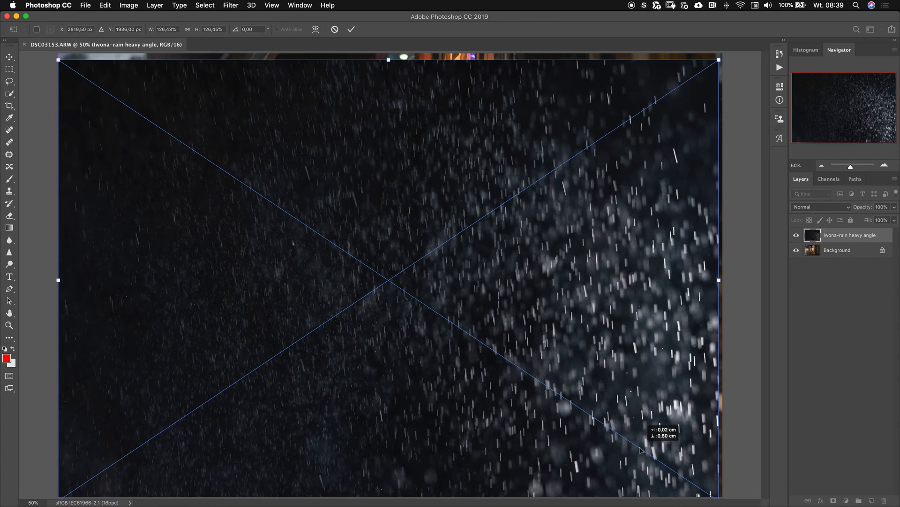
pyautogui.moveTo(389, 60); pyautogui.dragTo(389, 54)
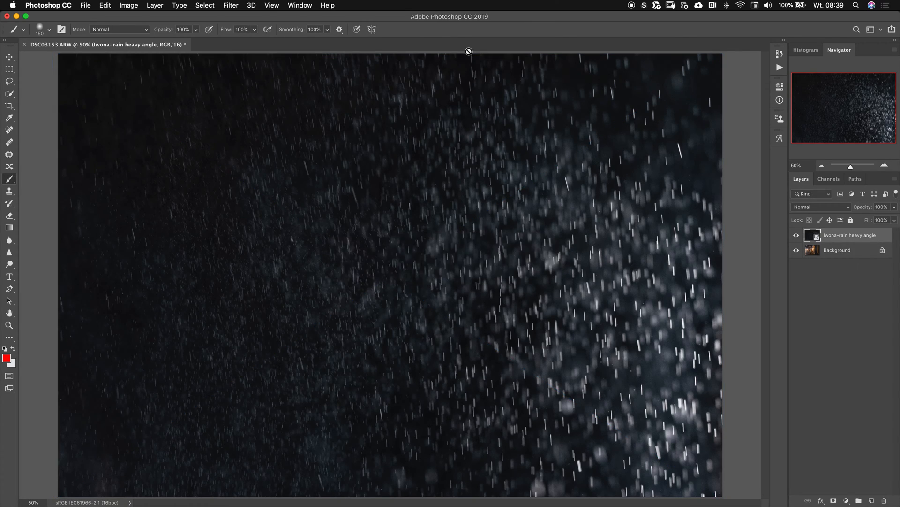
pyautogui.moveTo(626, 227)
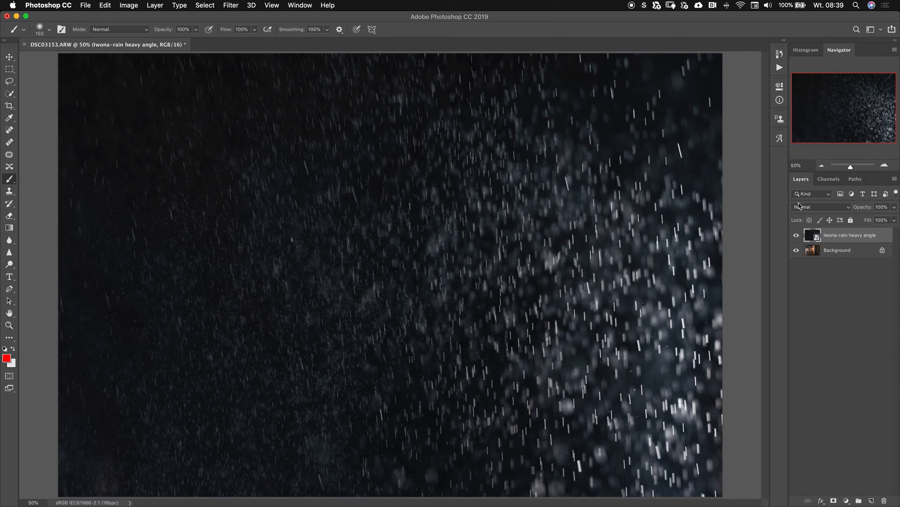
pyautogui.moveTo(808, 208)
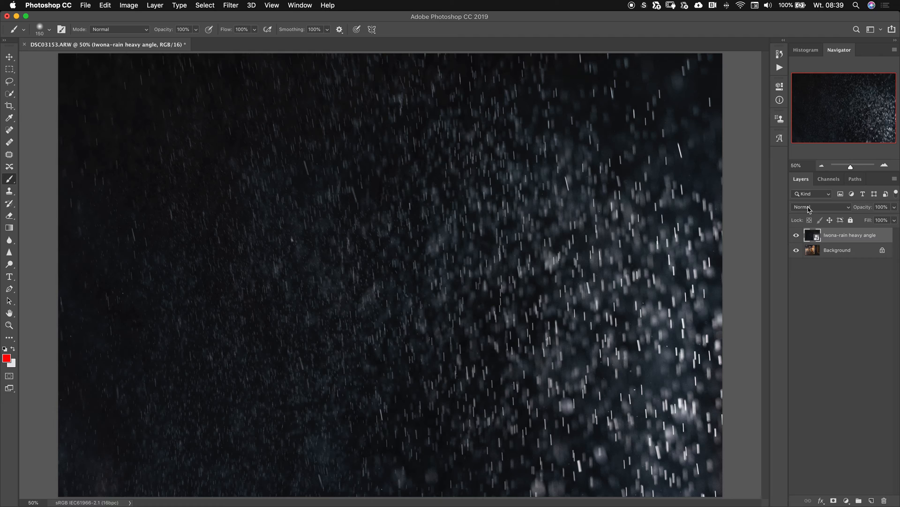
# Set the rain layer's blend mode to Screen
pyautogui.click(821, 207)
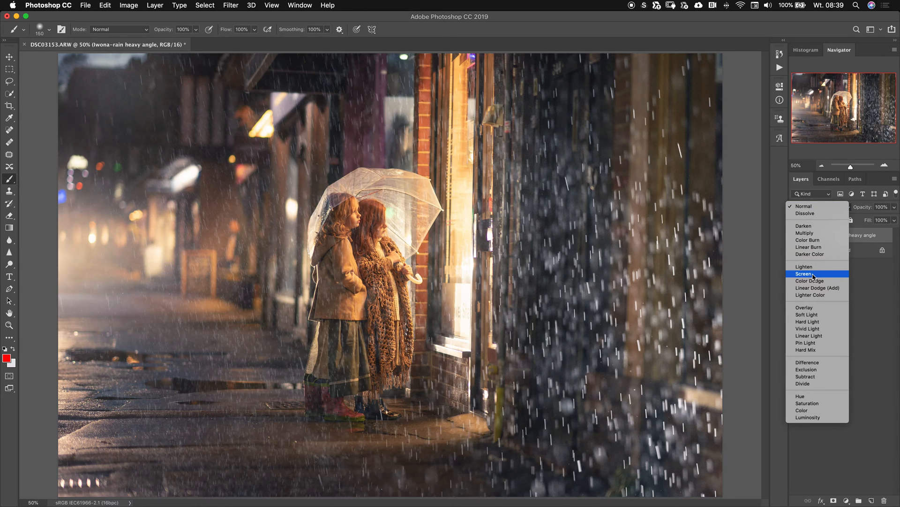
pyautogui.click(803, 274)
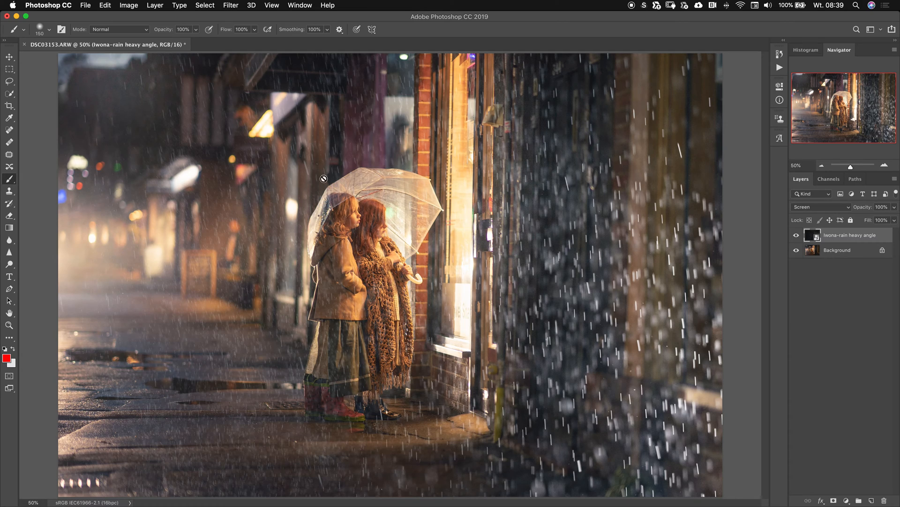
pyautogui.moveTo(581, 281)
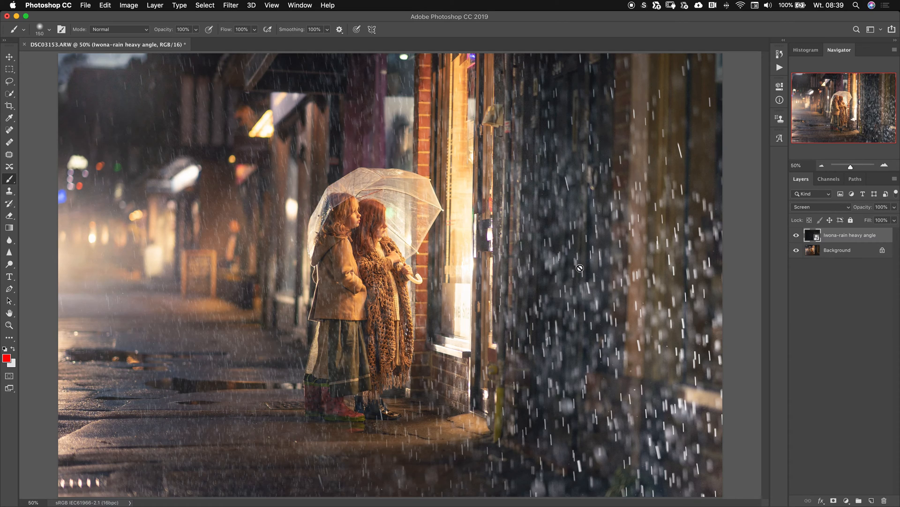
pyautogui.moveTo(611, 278)
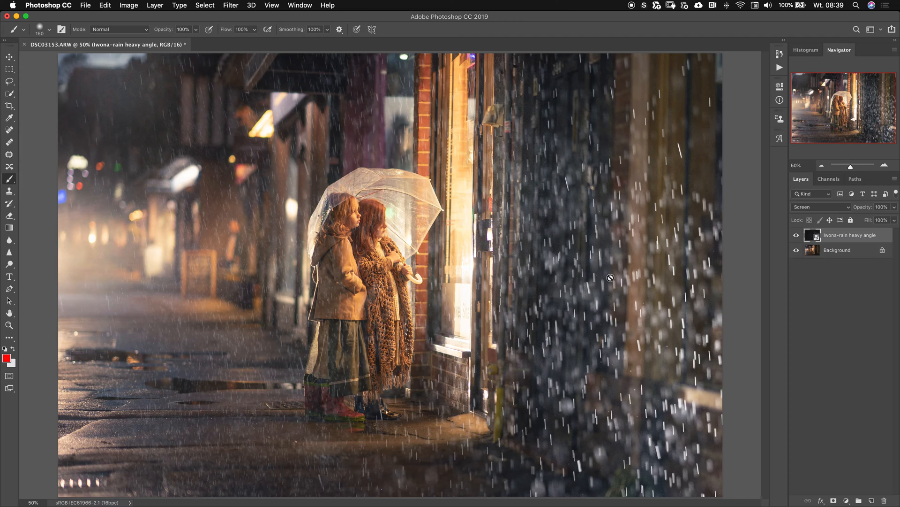
pyautogui.moveTo(624, 294)
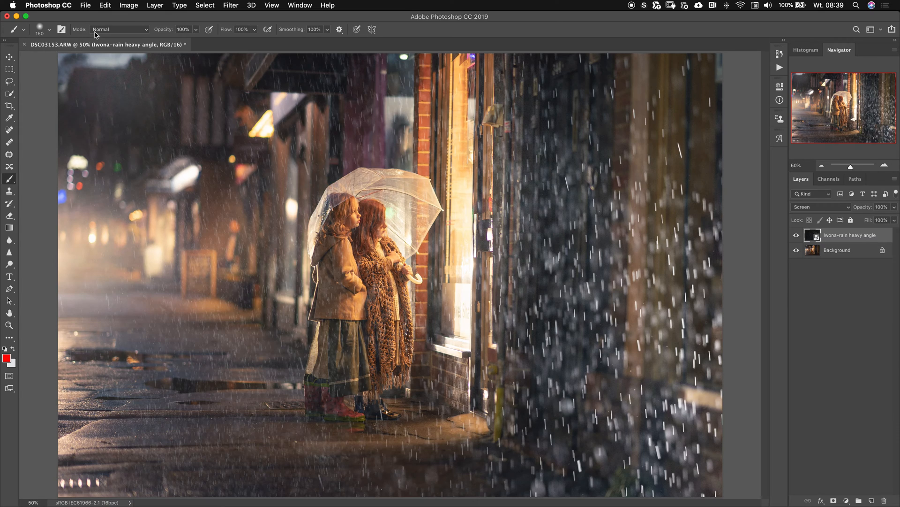
pyautogui.moveTo(96, 36)
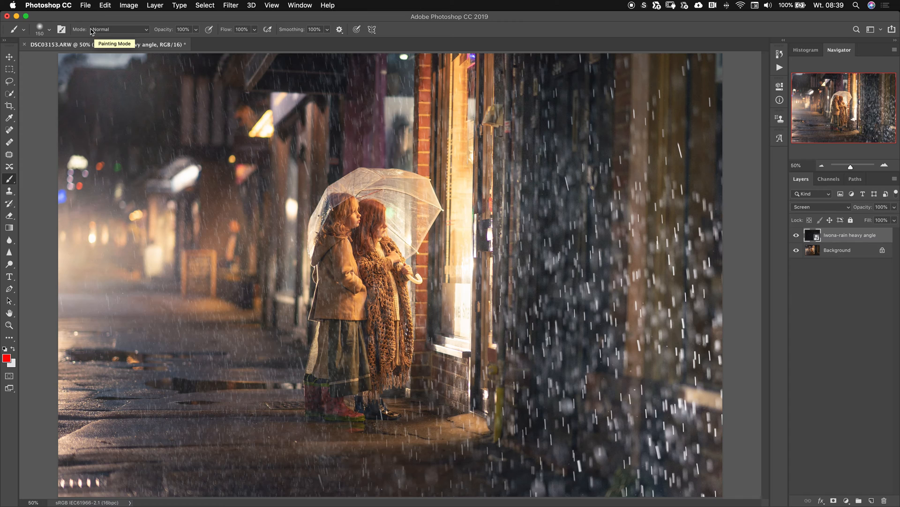
pyautogui.click(101, 5)
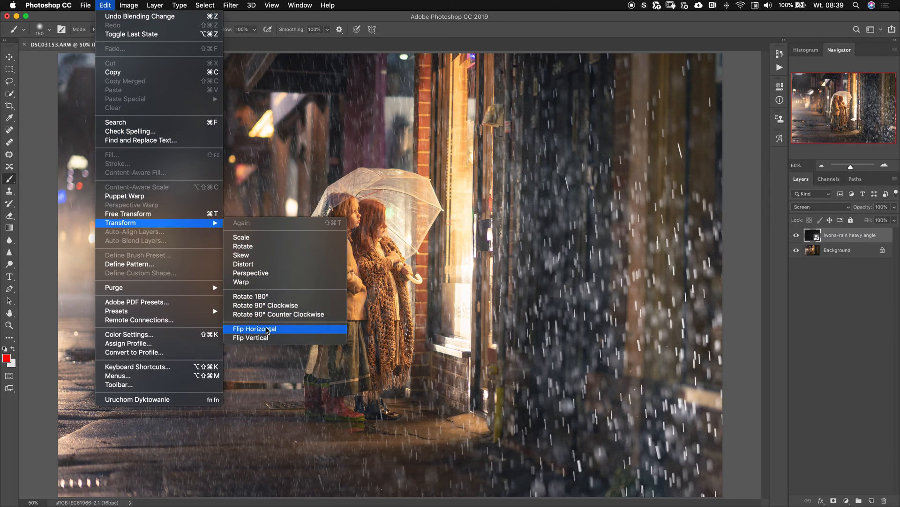
# Flip the rain layer horizontally with Edit > Transform > Flip Horizontal
pyautogui.click(255, 328)
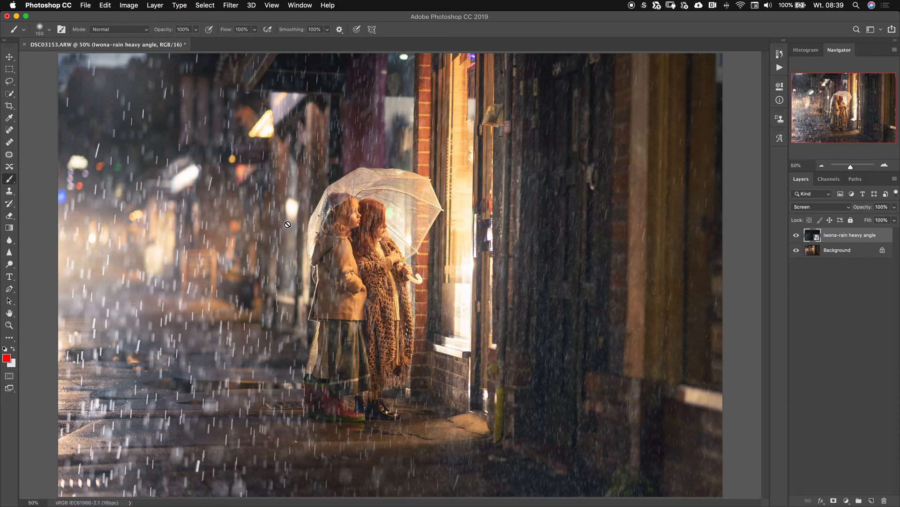
pyautogui.moveTo(100, 279)
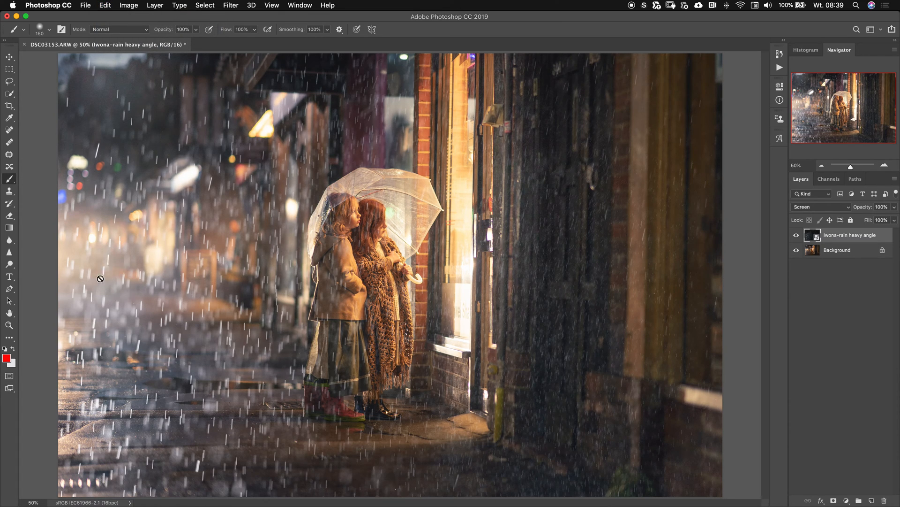
pyautogui.moveTo(687, 278)
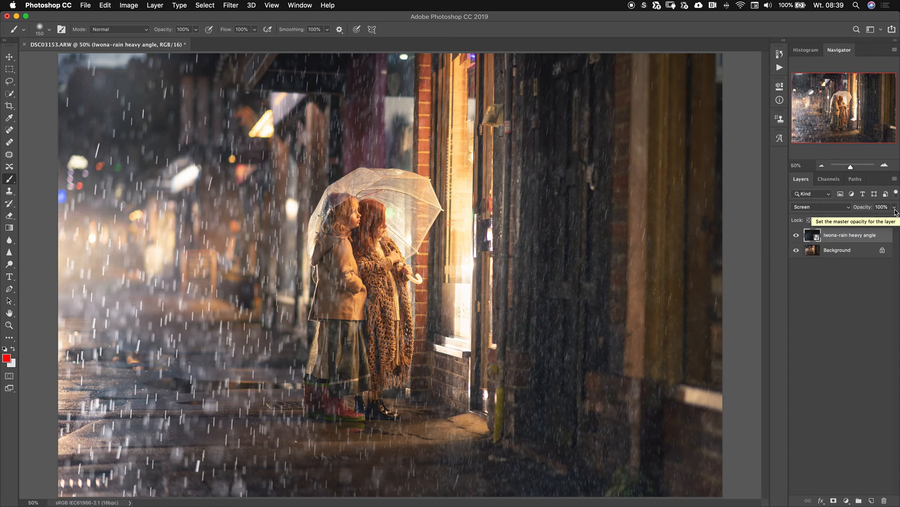
pyautogui.moveTo(890, 220); pyautogui.dragTo(867, 219)
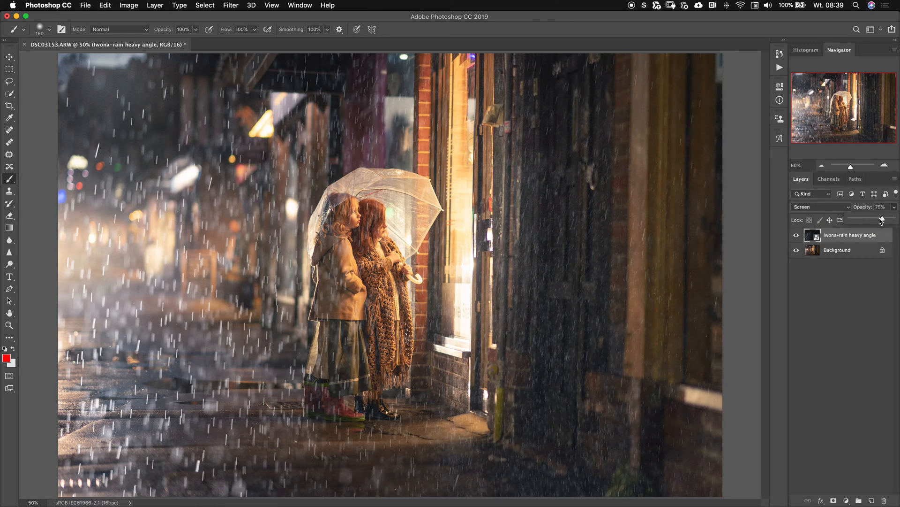
pyautogui.moveTo(881, 219); pyautogui.dragTo(872, 219)
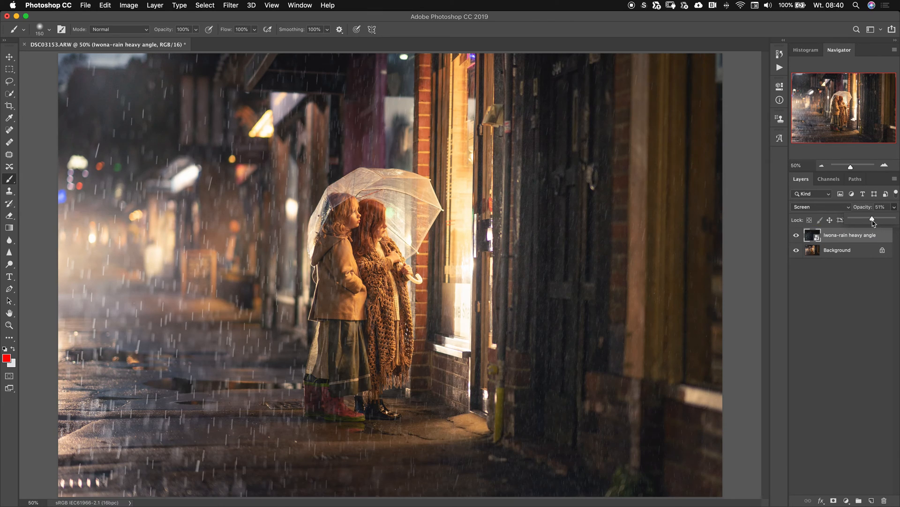
pyautogui.moveTo(873, 220); pyautogui.dragTo(867, 220)
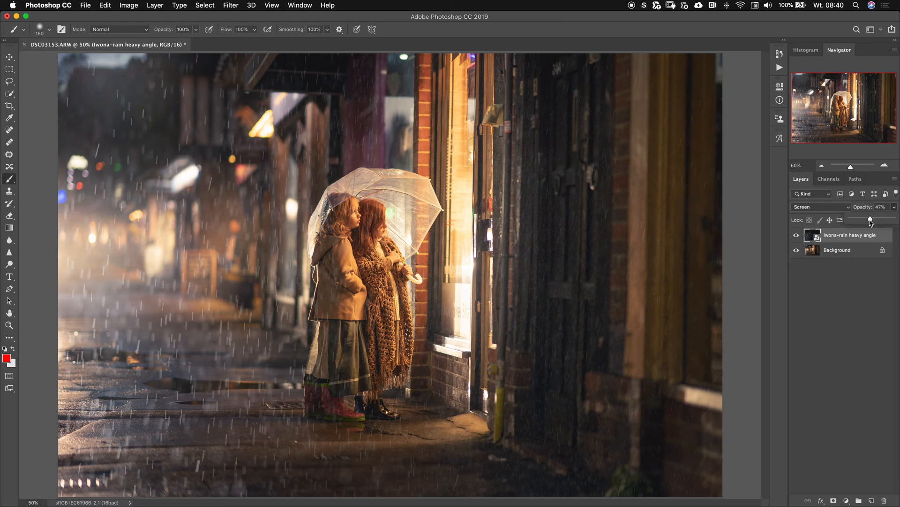
pyautogui.moveTo(870, 220); pyautogui.dragTo(869, 220)
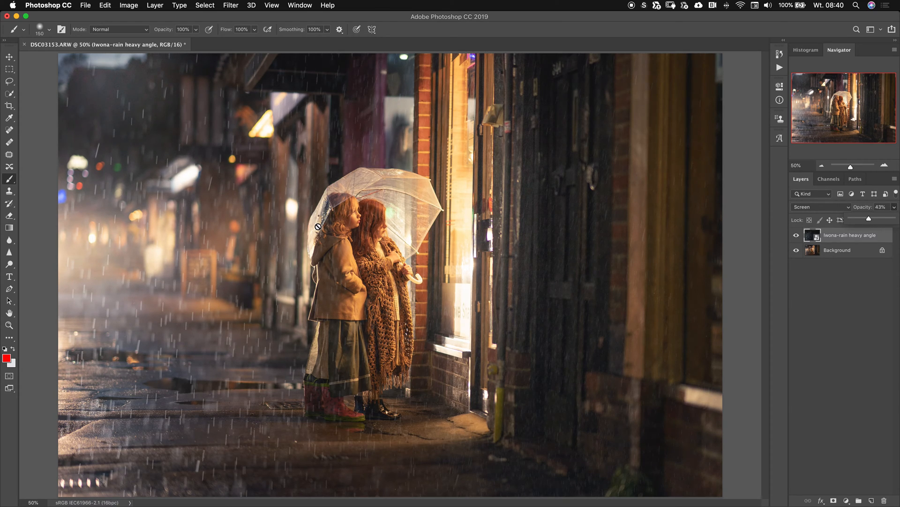
pyautogui.moveTo(321, 234)
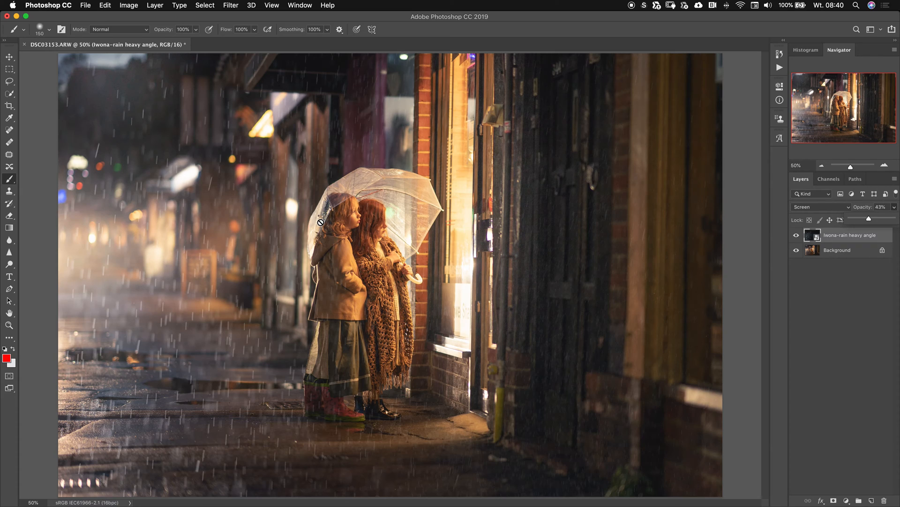
pyautogui.moveTo(337, 220)
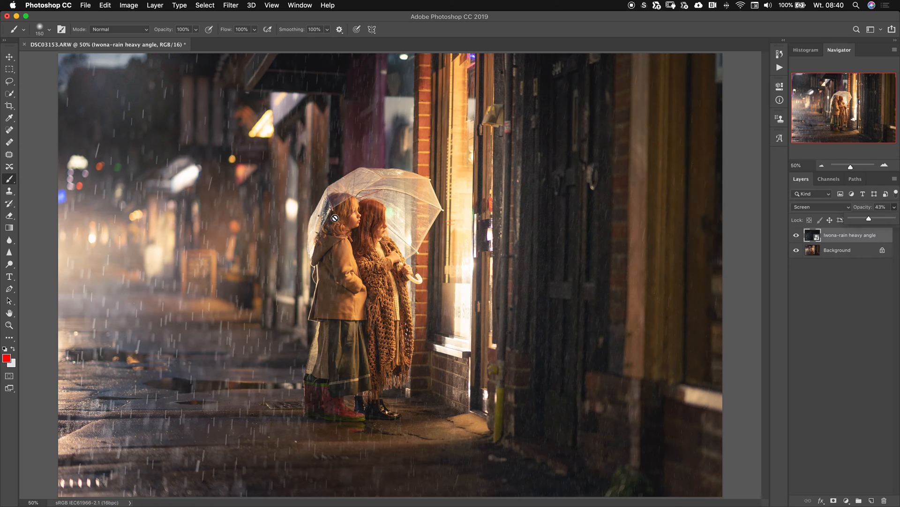
pyautogui.moveTo(173, 198)
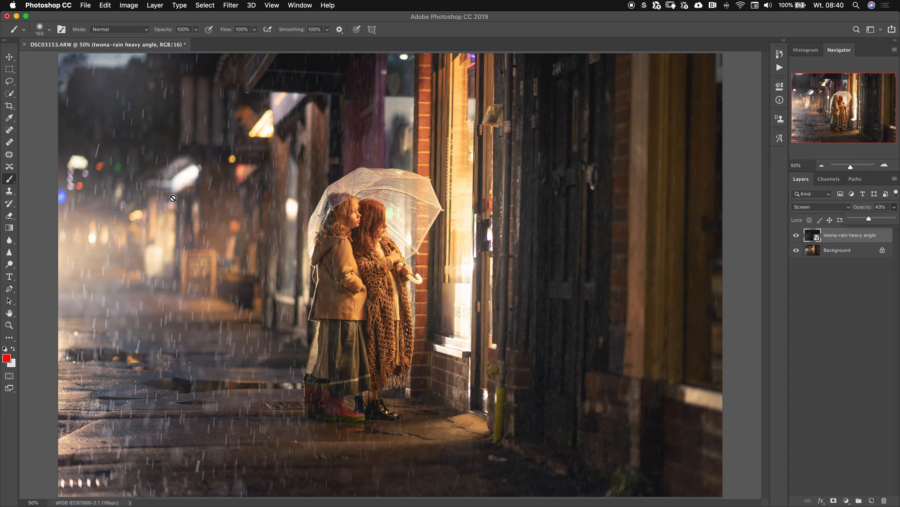
pyautogui.moveTo(159, 159)
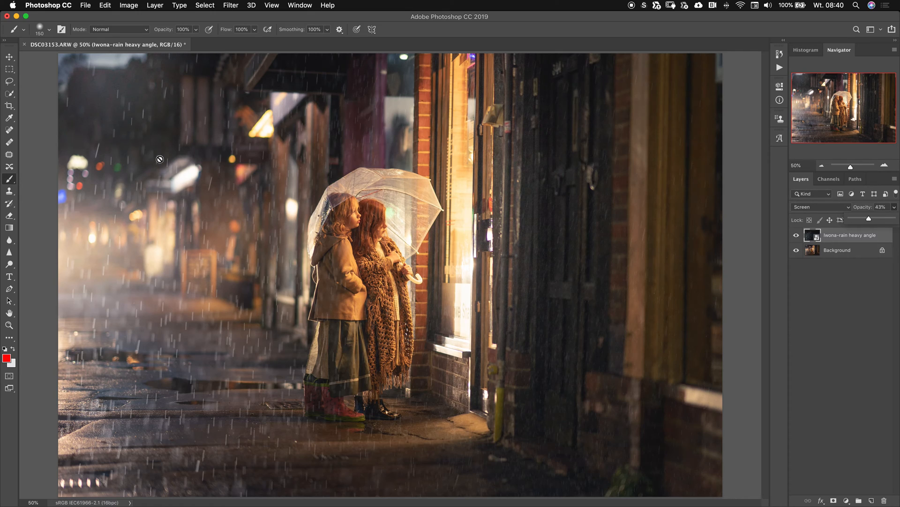
pyautogui.moveTo(211, 237)
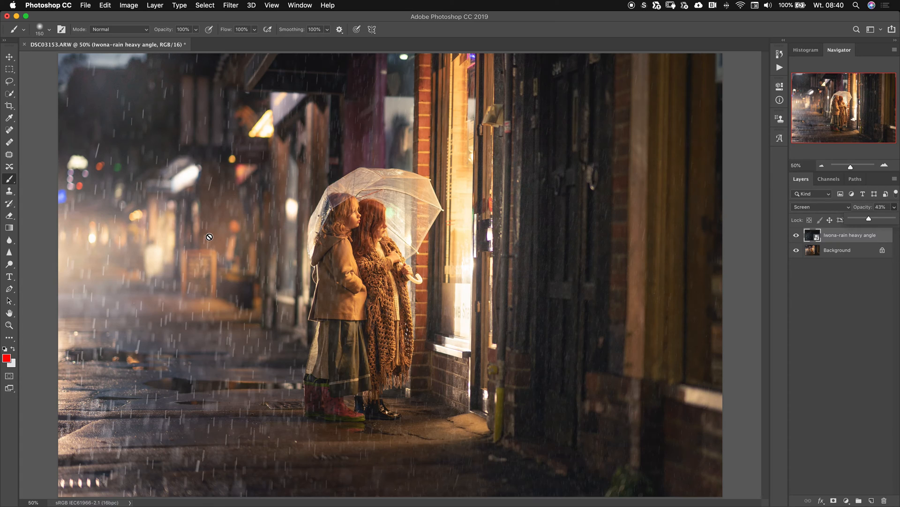
pyautogui.moveTo(329, 245)
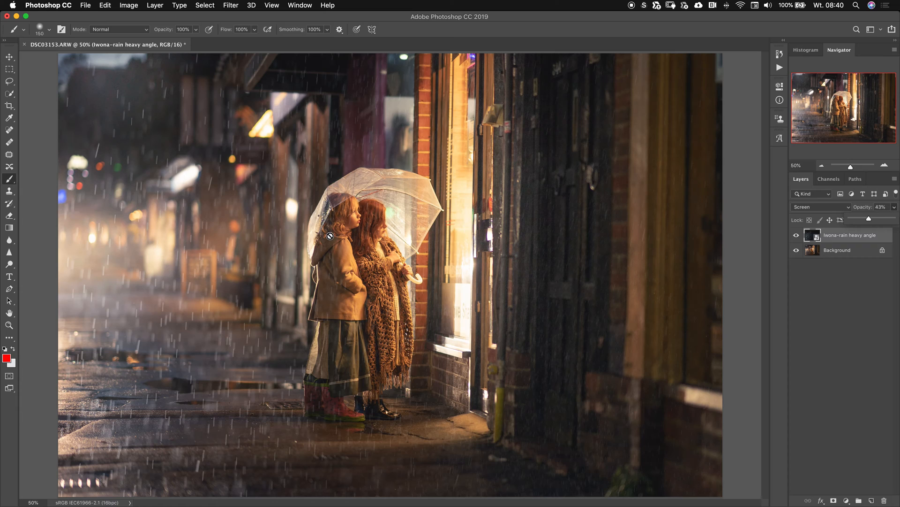
pyautogui.moveTo(348, 230)
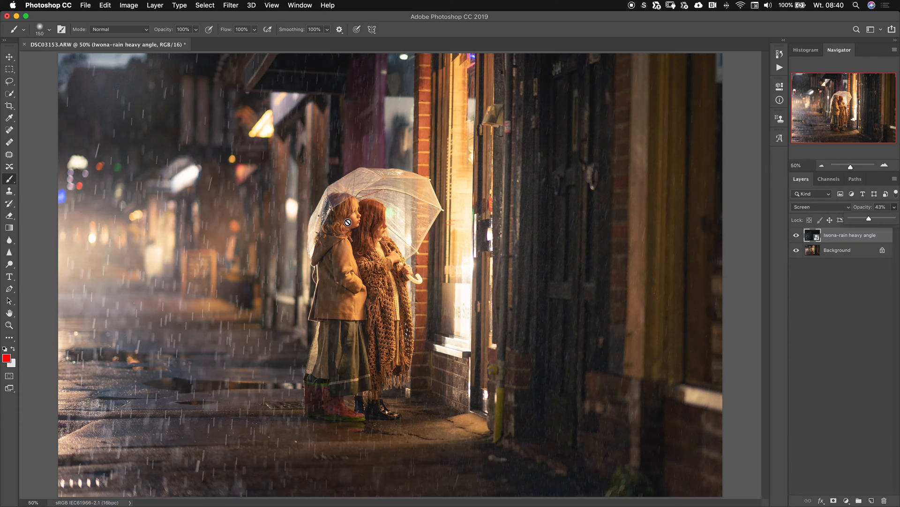
pyautogui.moveTo(193, 289)
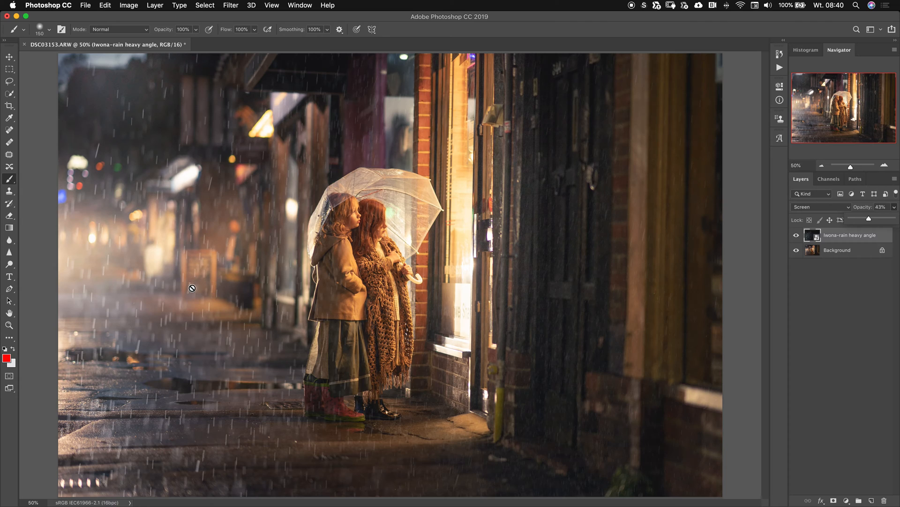
pyautogui.moveTo(436, 280)
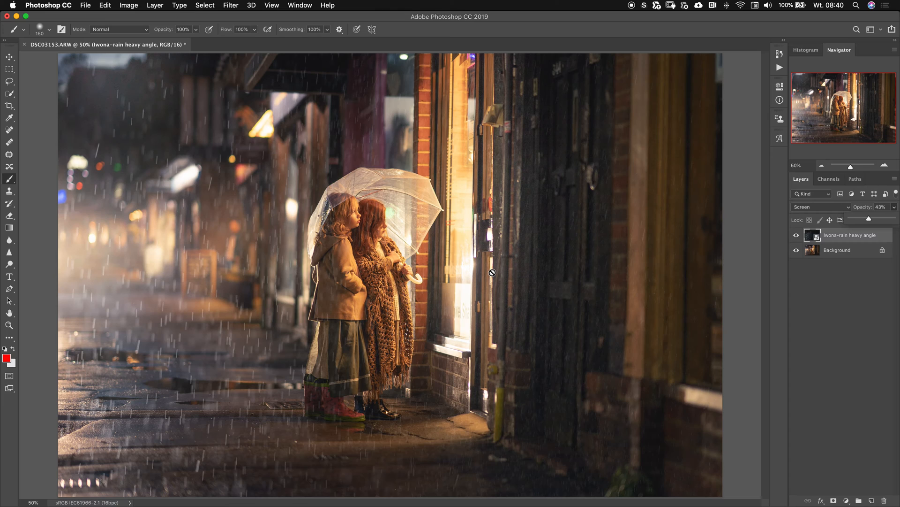
pyautogui.moveTo(493, 236)
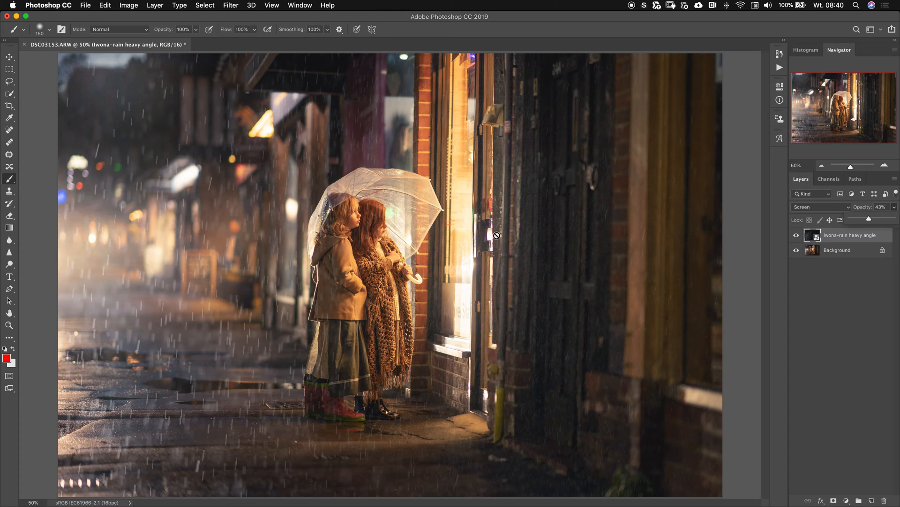
pyautogui.moveTo(807, 220)
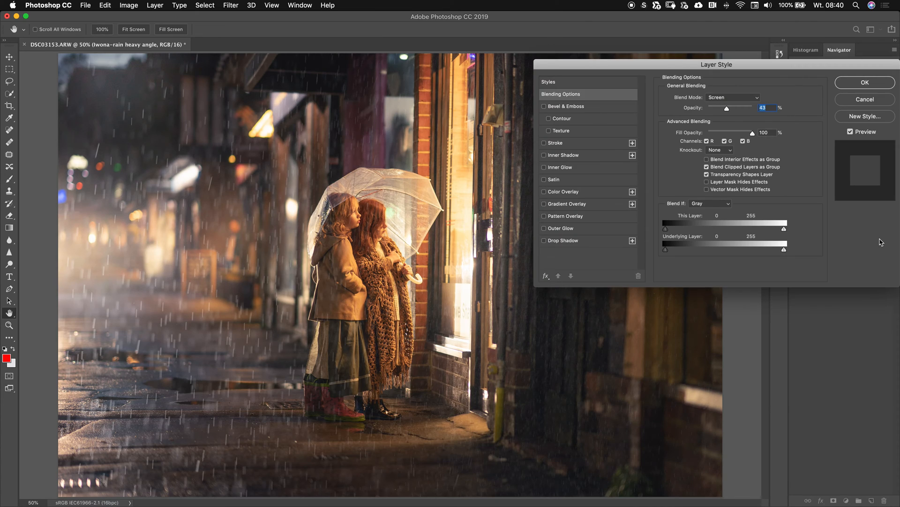
# Reopen the rain layer's Blending Options and test the Underlying Layer highlight slider
pyautogui.click(864, 82)
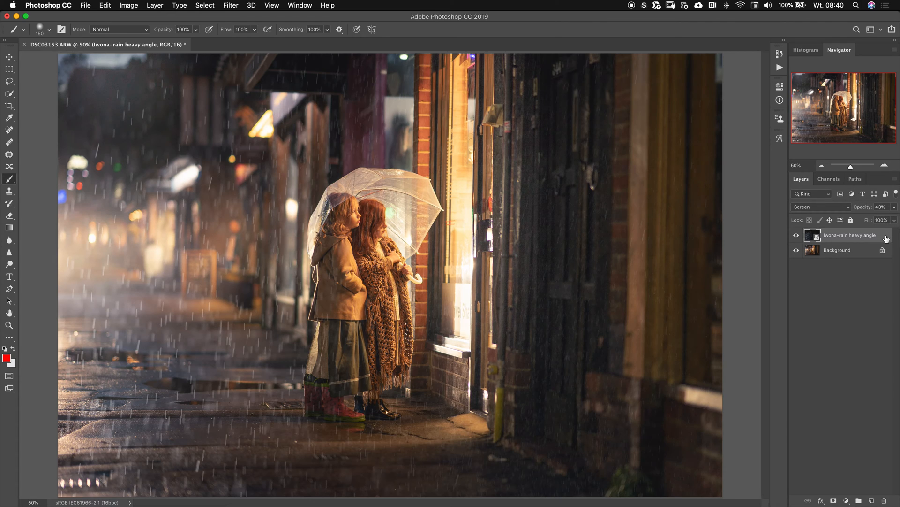
pyautogui.doubleClick(863, 235)
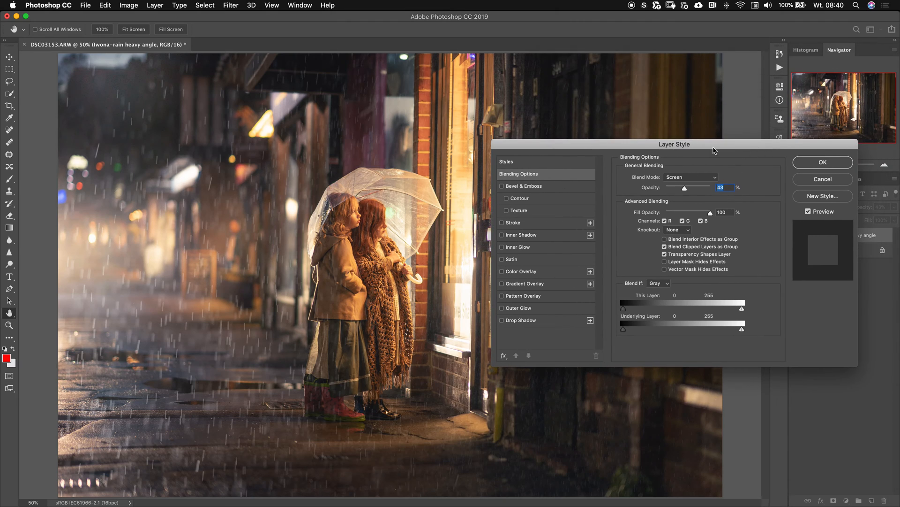
pyautogui.moveTo(693, 178)
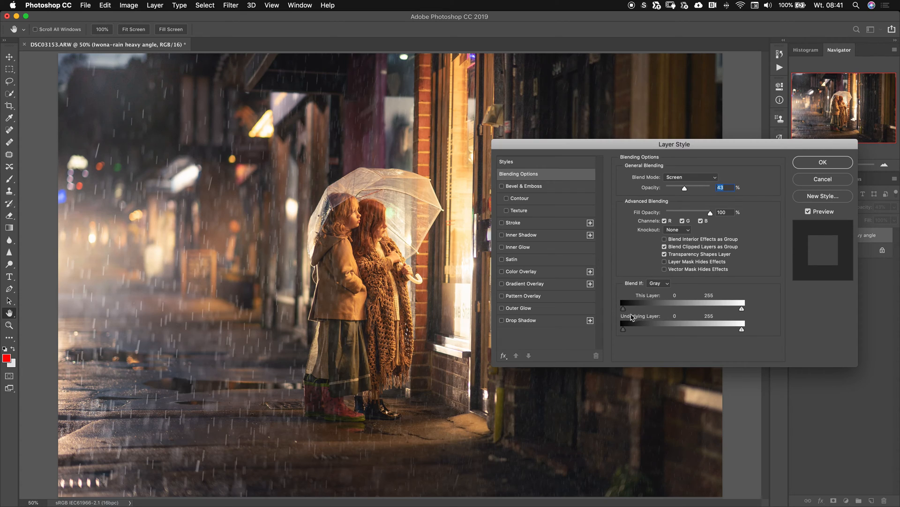
pyautogui.moveTo(604, 151)
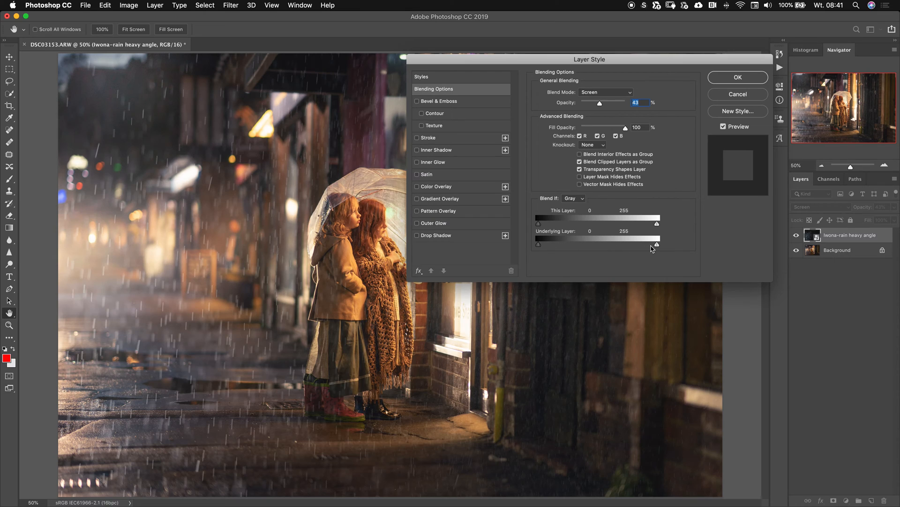
pyautogui.moveTo(627, 243)
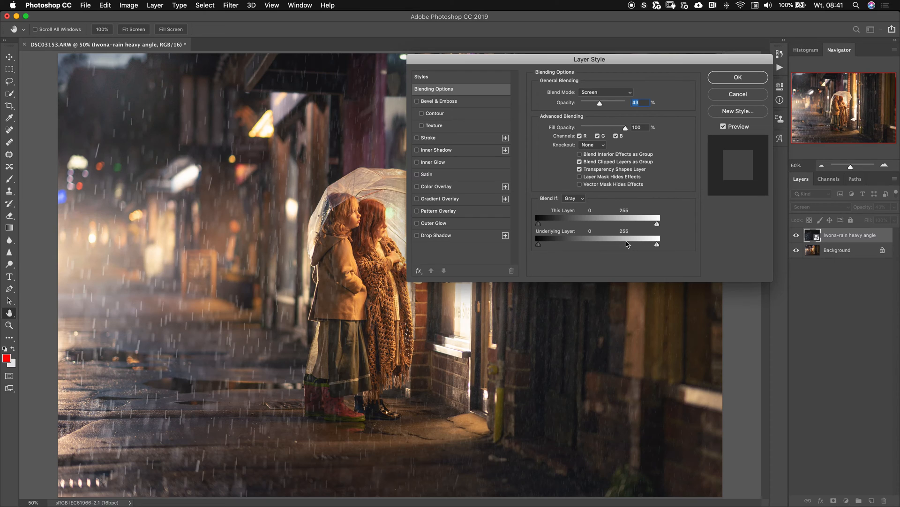
pyautogui.moveTo(657, 239); pyautogui.dragTo(622, 239)
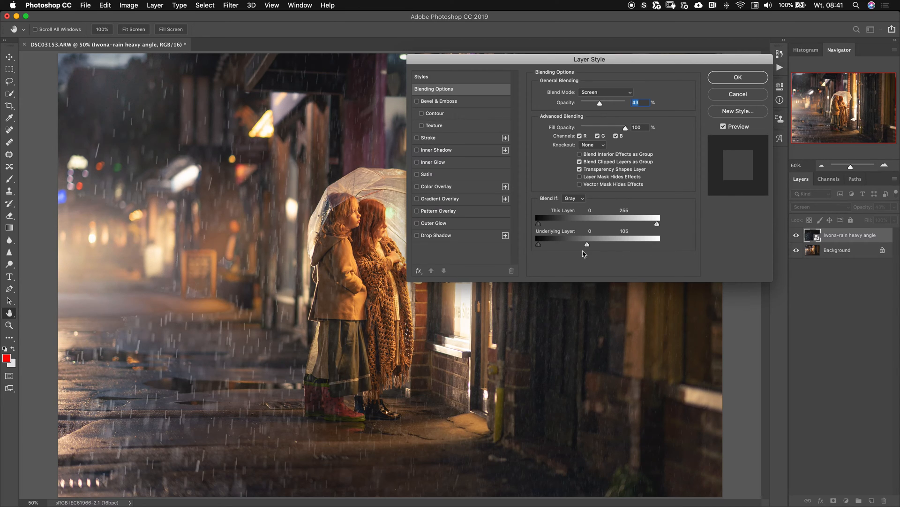
pyautogui.moveTo(587, 243); pyautogui.dragTo(586, 244)
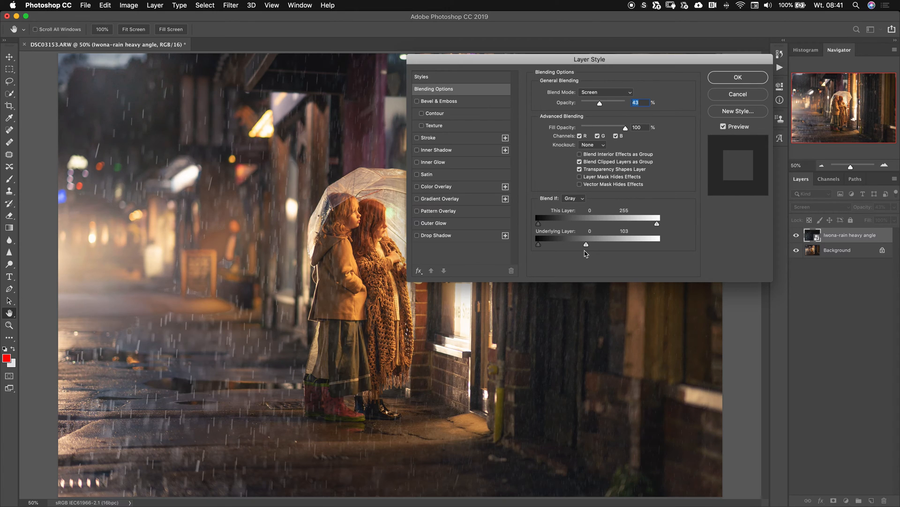
pyautogui.moveTo(586, 244); pyautogui.dragTo(600, 244)
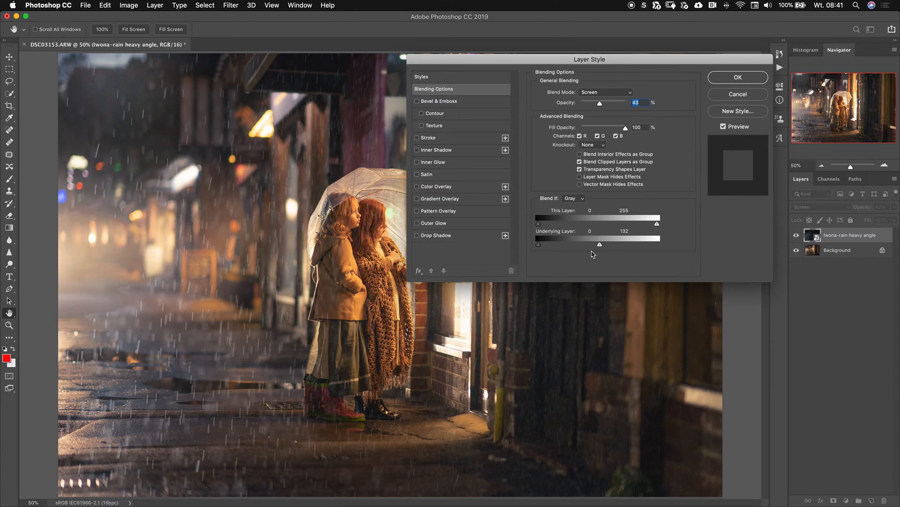
pyautogui.moveTo(598, 244); pyautogui.dragTo(611, 244)
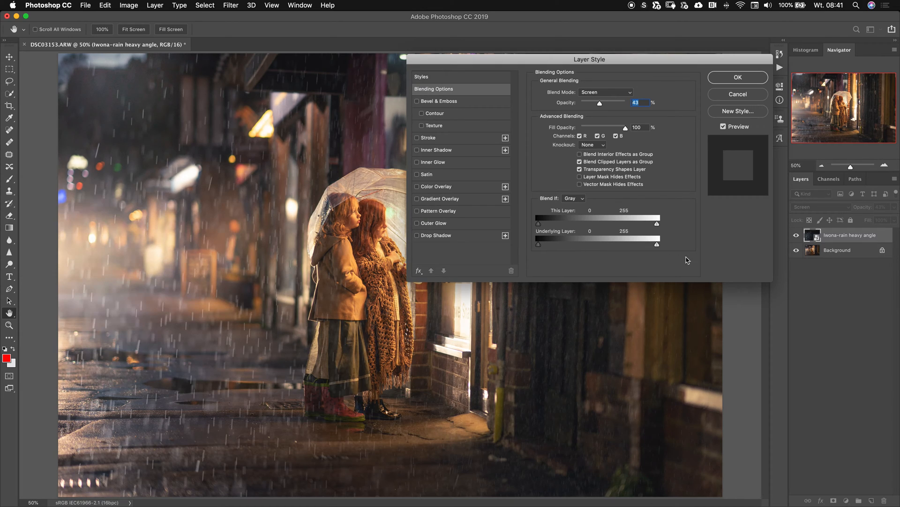
# Test hiding rain over the shadows, then limit highlights to about 147
pyautogui.moveTo(538, 245); pyautogui.dragTo(556, 246)
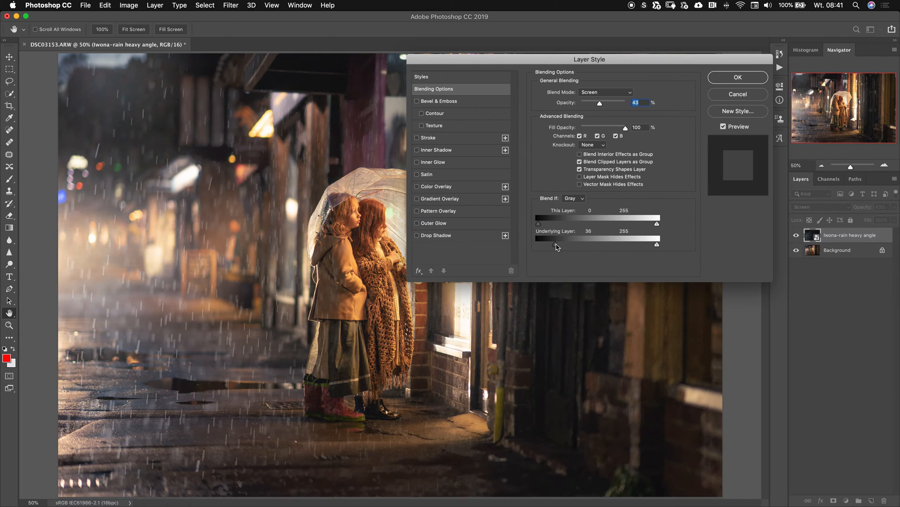
pyautogui.moveTo(537, 245); pyautogui.dragTo(545, 245)
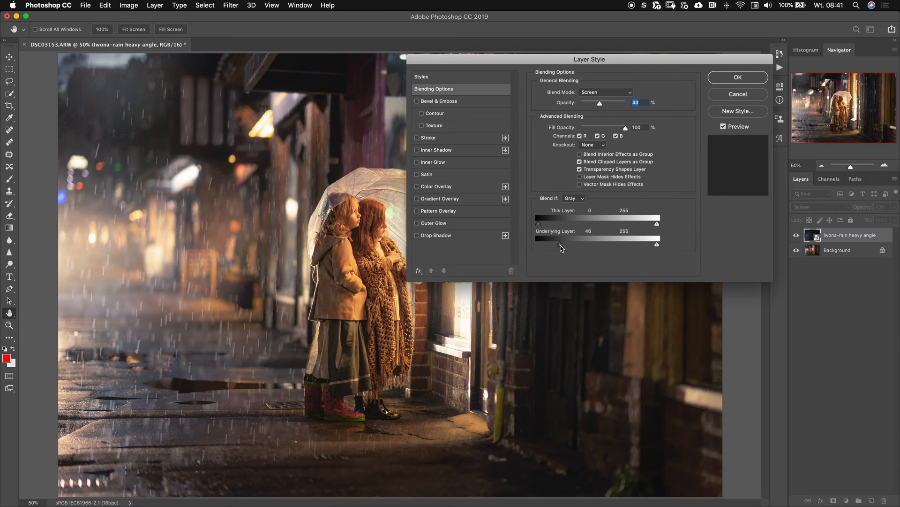
pyautogui.moveTo(540, 240); pyautogui.dragTo(577, 244)
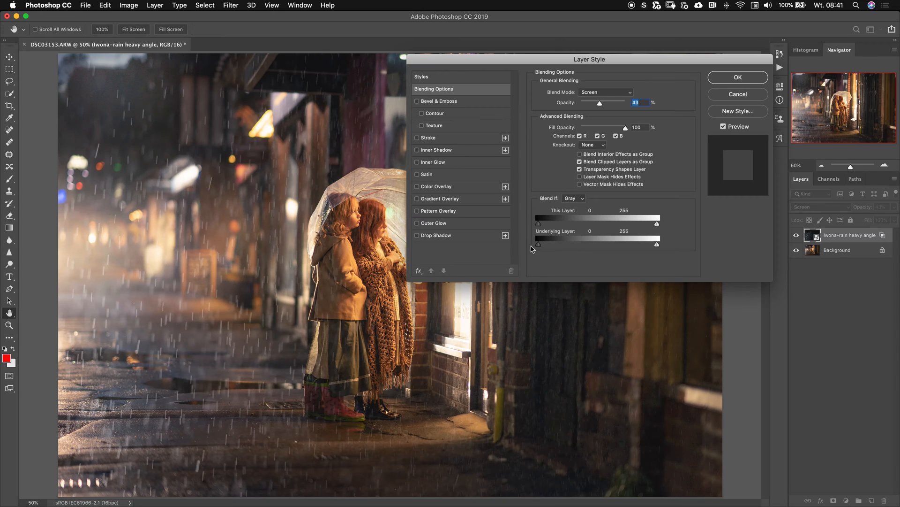
pyautogui.moveTo(553, 266)
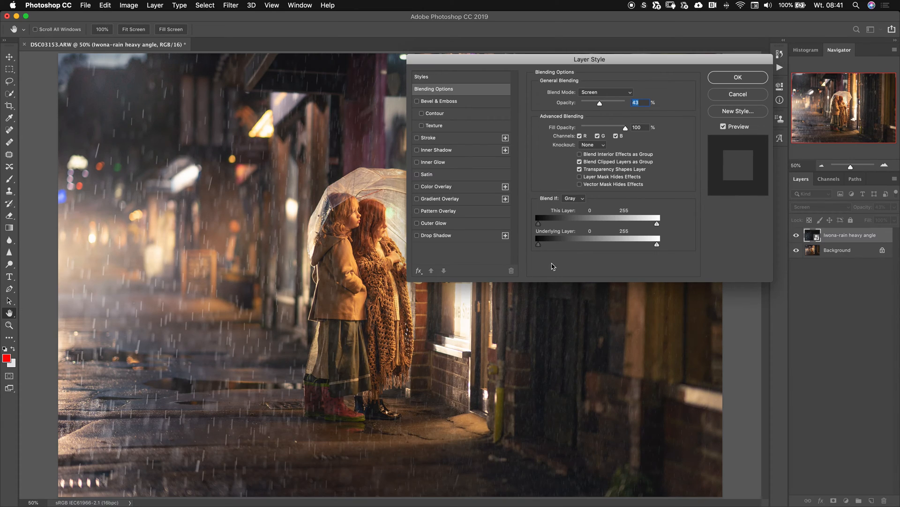
pyautogui.moveTo(657, 240); pyautogui.dragTo(650, 244)
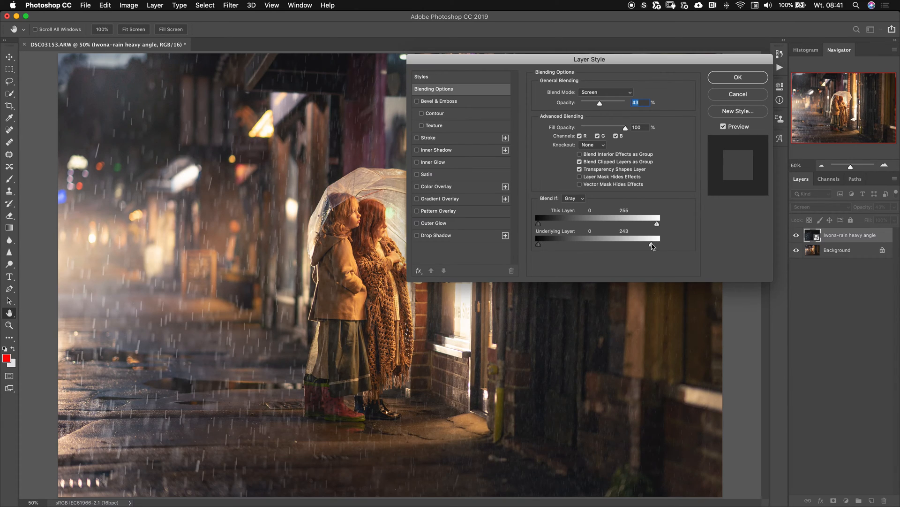
pyautogui.moveTo(656, 244); pyautogui.dragTo(607, 244)
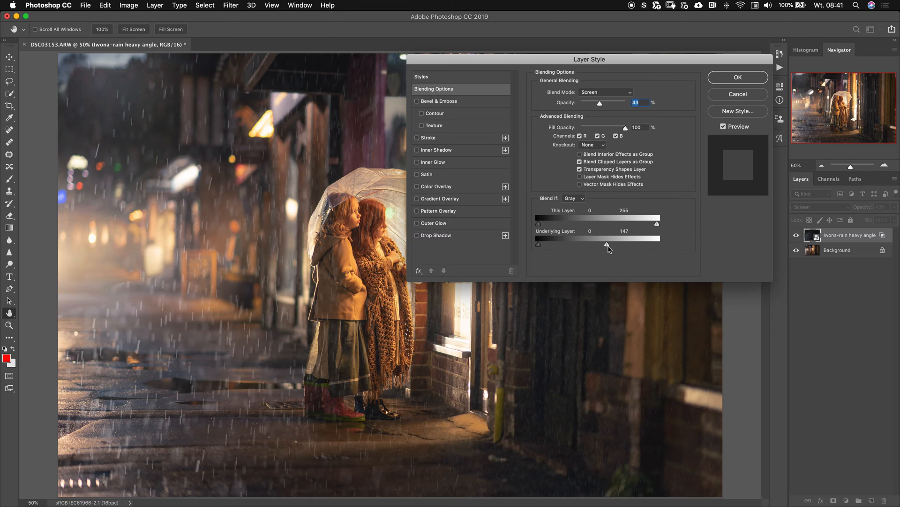
# Split the Underlying Layer Blend If sliders to about 0/13 and 213/255, then apply
pyautogui.moveTo(608, 236); pyautogui.dragTo(657, 235)
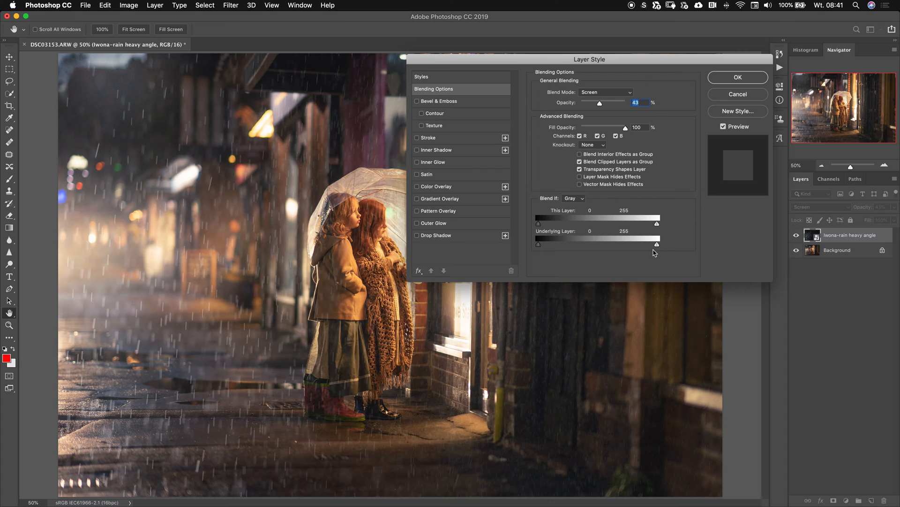
pyautogui.moveTo(657, 243); pyautogui.dragTo(657, 244)
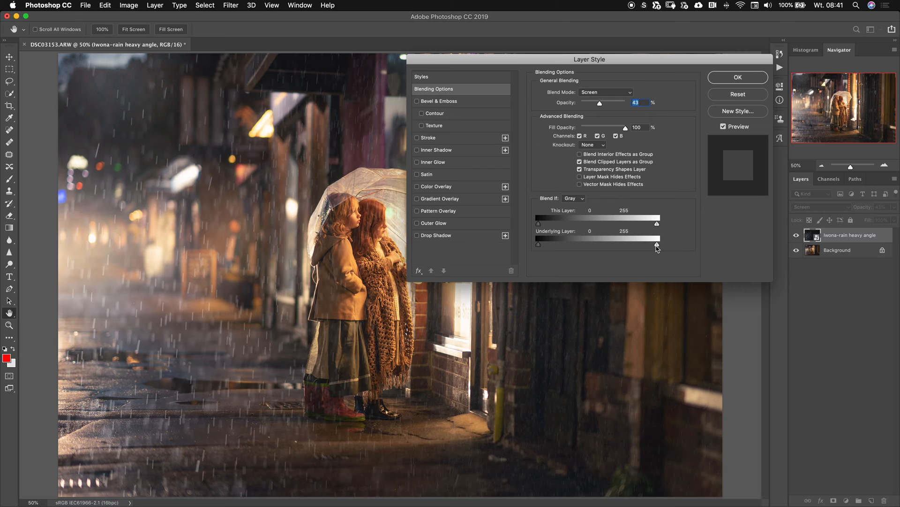
pyautogui.moveTo(658, 241); pyautogui.dragTo(657, 241)
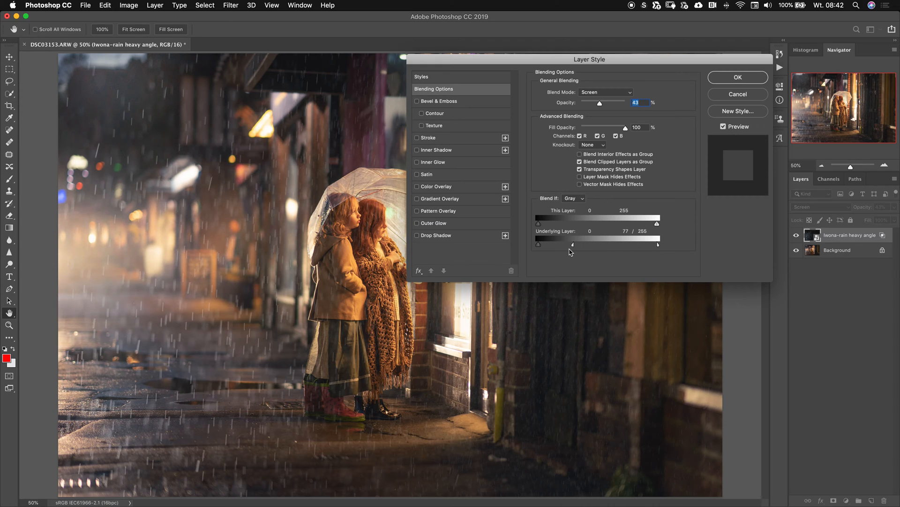
pyautogui.moveTo(571, 244); pyautogui.dragTo(557, 244)
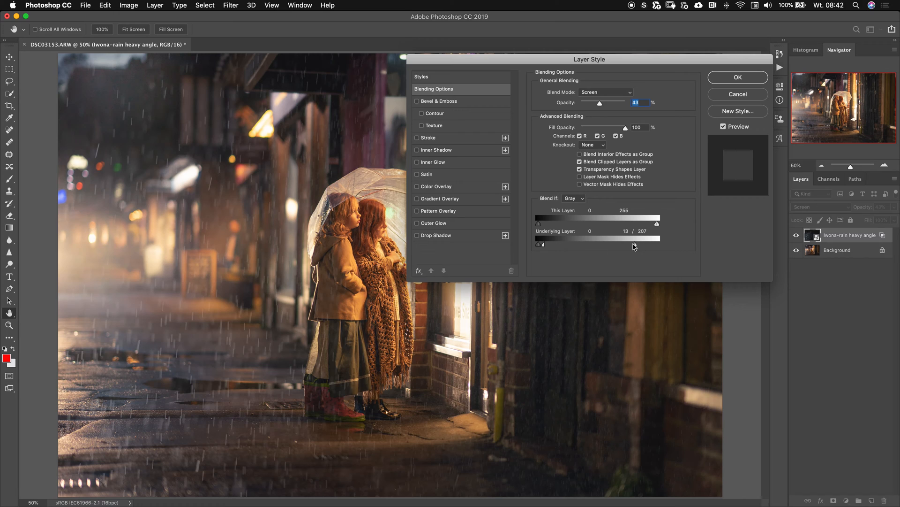
pyautogui.moveTo(657, 223); pyautogui.dragTo(660, 223)
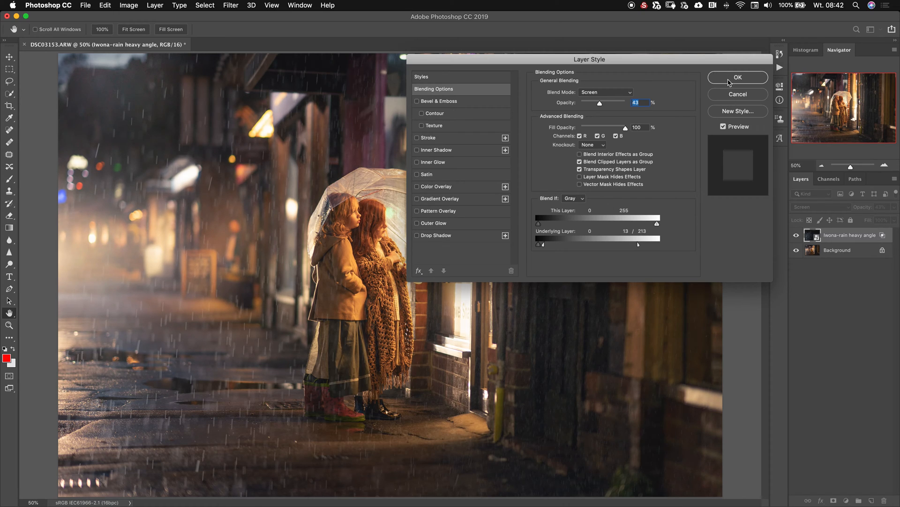
pyautogui.click(738, 77)
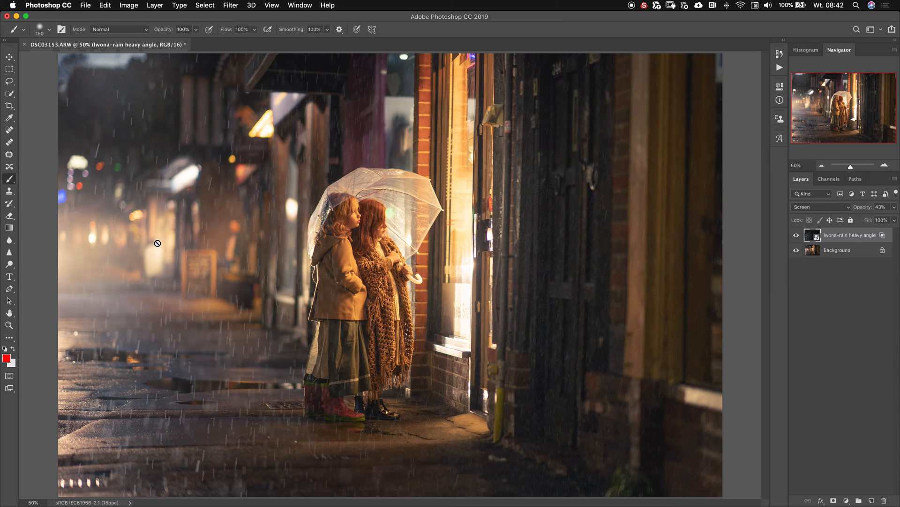
pyautogui.moveTo(223, 270)
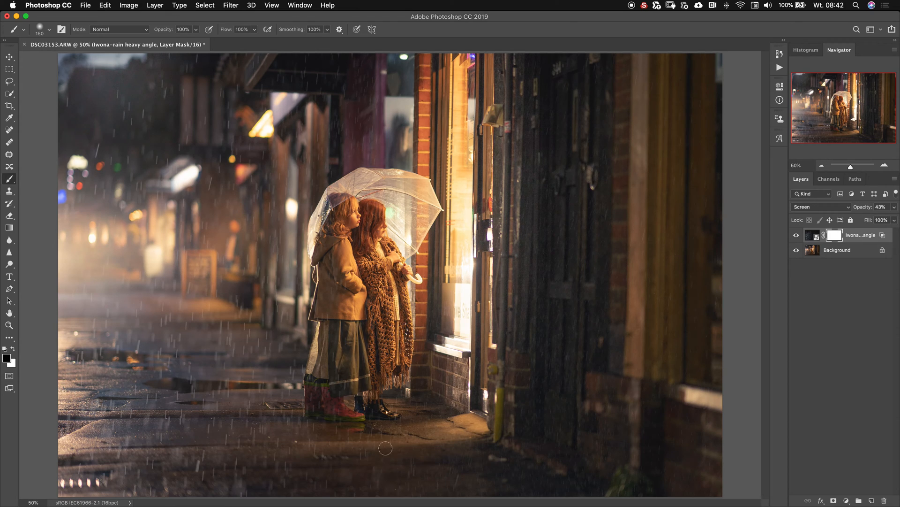
pyautogui.moveTo(613, 231)
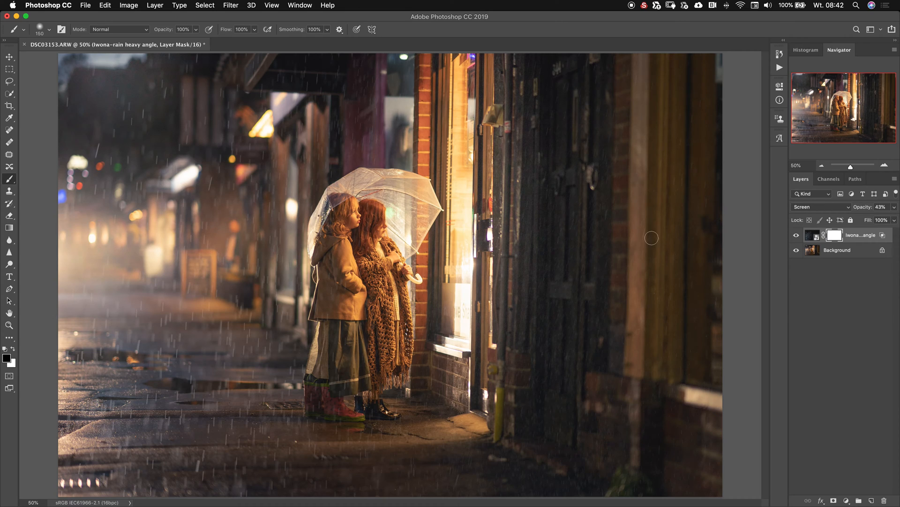
pyautogui.moveTo(673, 283)
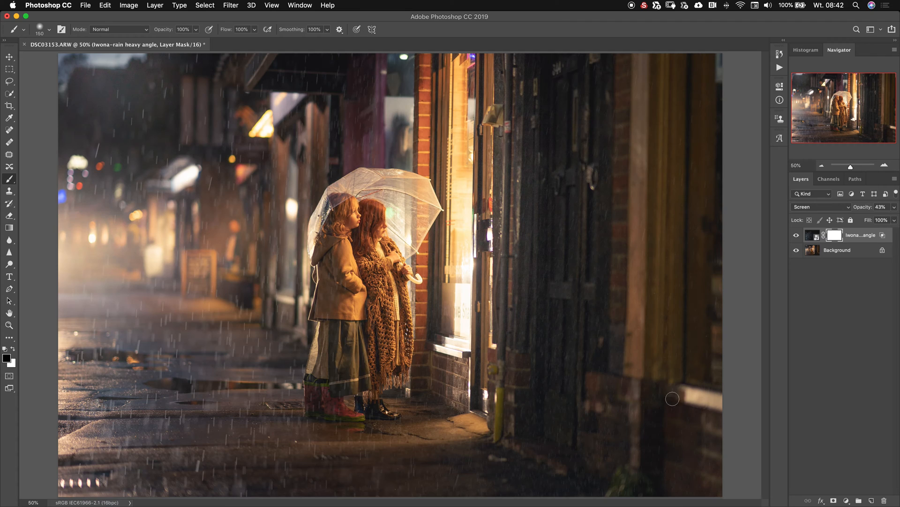
pyautogui.moveTo(277, 475)
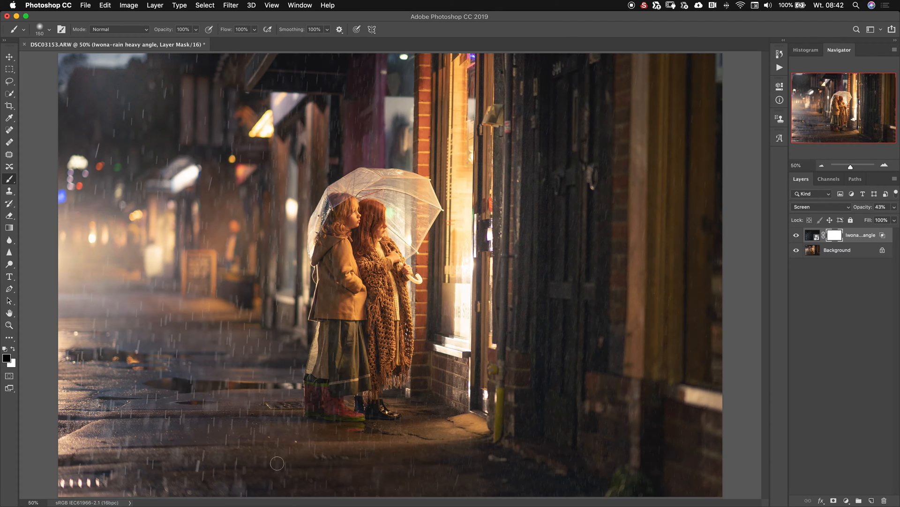
pyautogui.moveTo(186, 294)
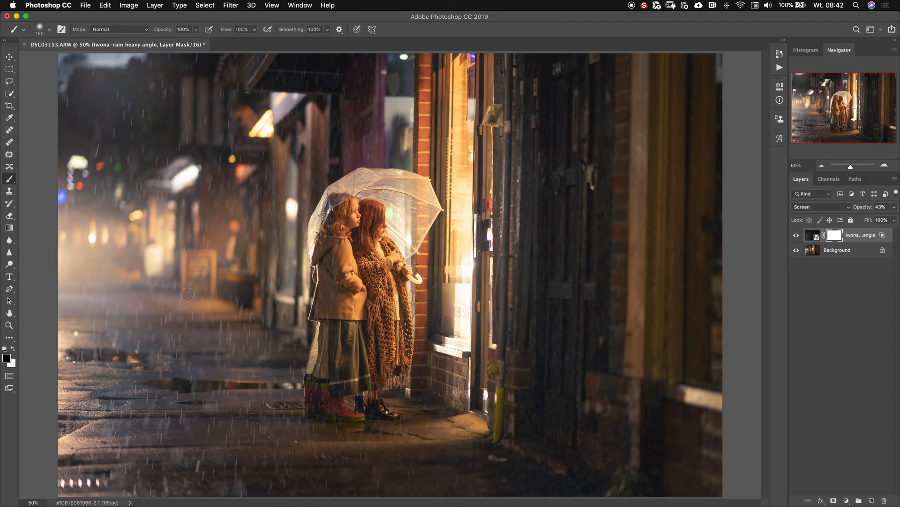
pyautogui.moveTo(38, 208)
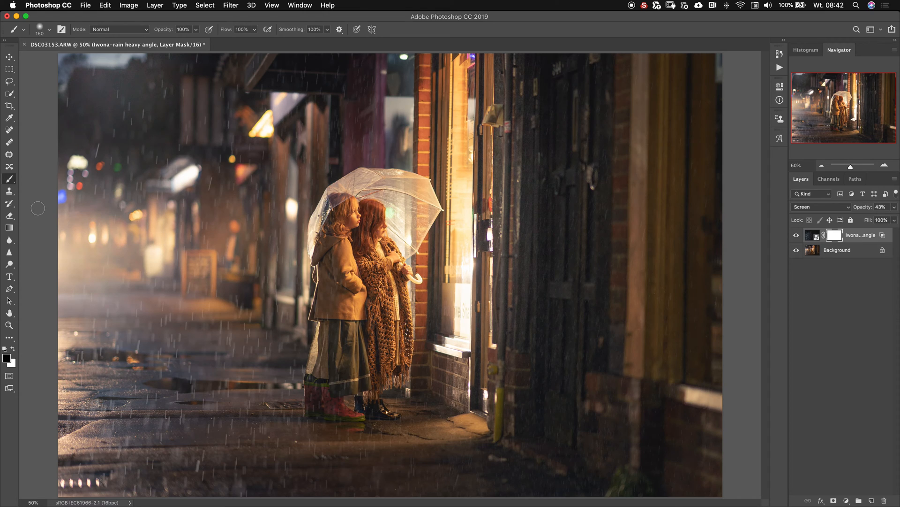
pyautogui.moveTo(99, 263)
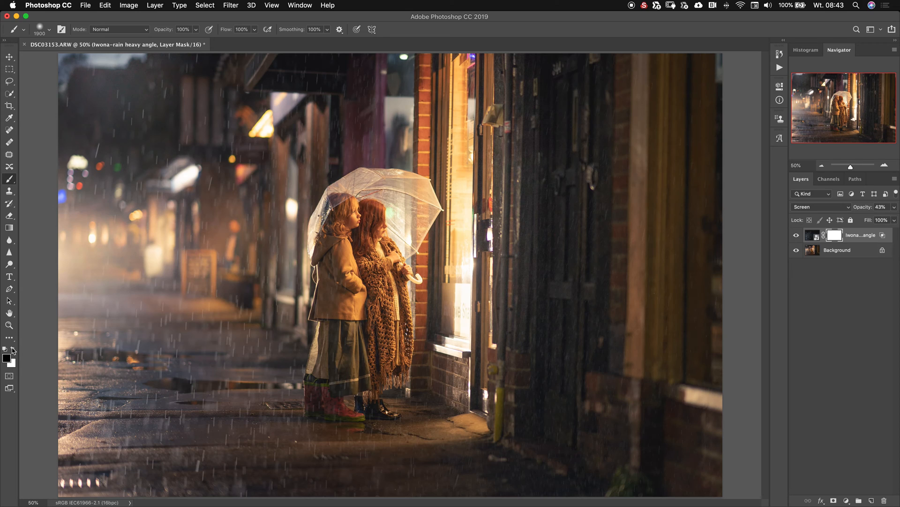
pyautogui.moveTo(40, 33)
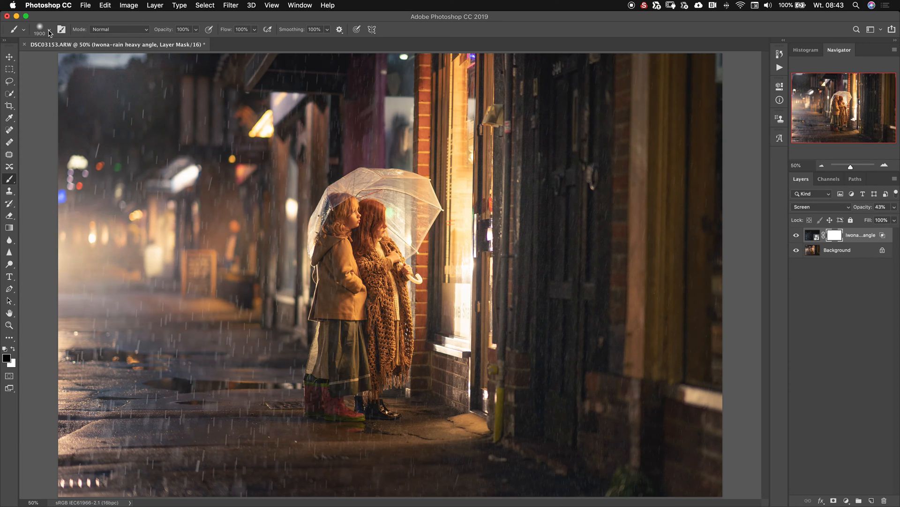
# Make the mask brush very large with a 16% flow
pyautogui.click(45, 31)
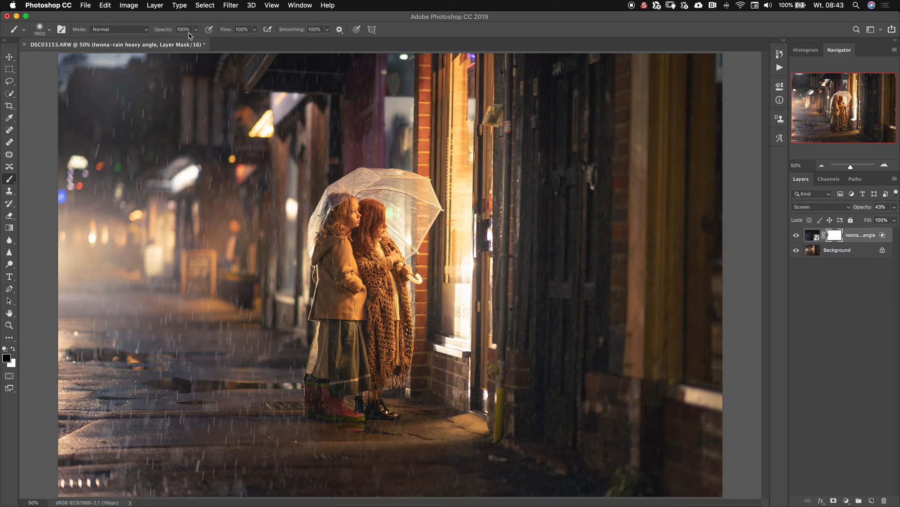
pyautogui.moveTo(247, 36)
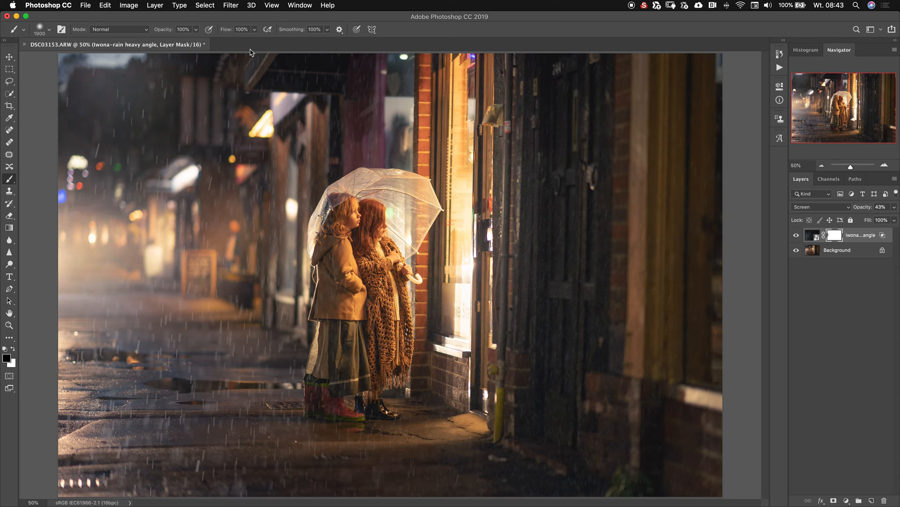
pyautogui.click(256, 29)
pyautogui.write('16')
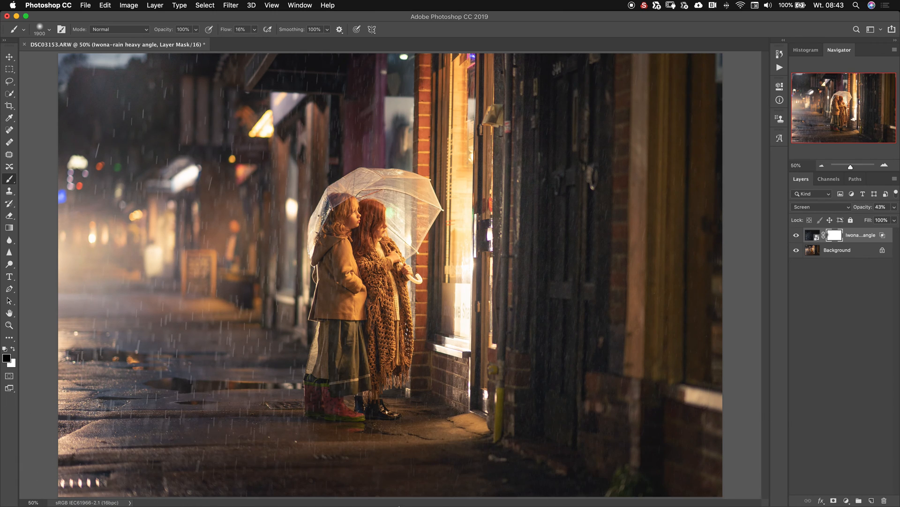
pyautogui.moveTo(526, 444)
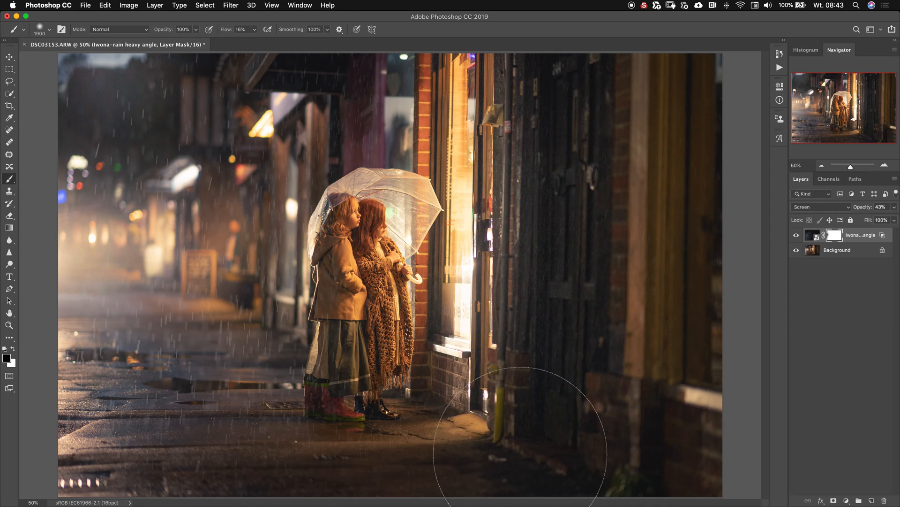
pyautogui.moveTo(147, 342)
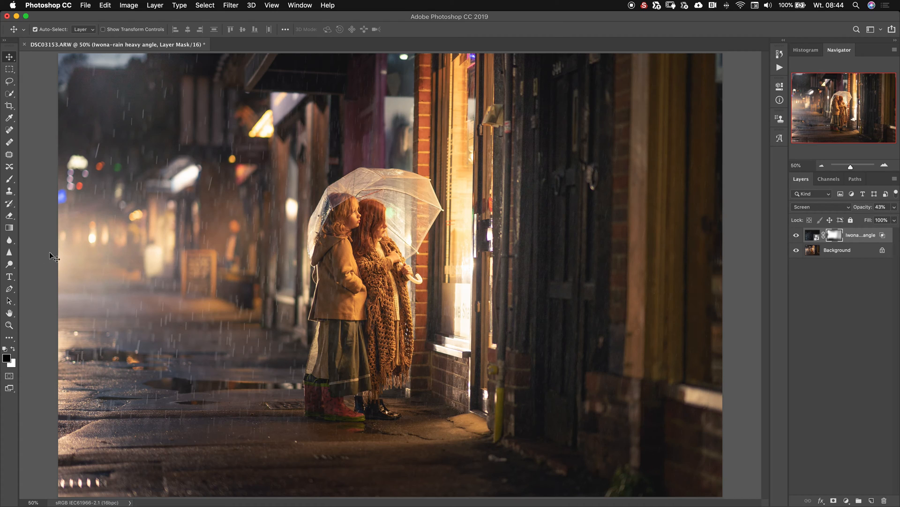
pyautogui.moveTo(66, 262)
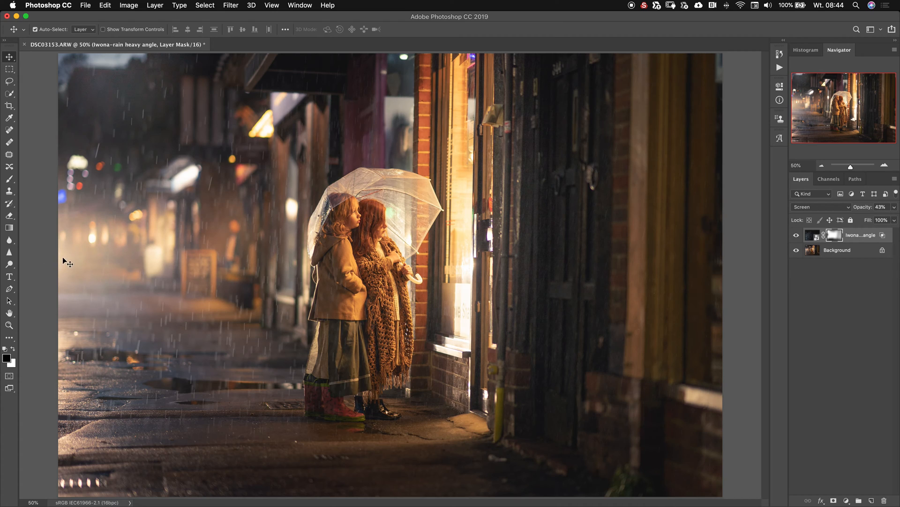
pyautogui.moveTo(64, 253)
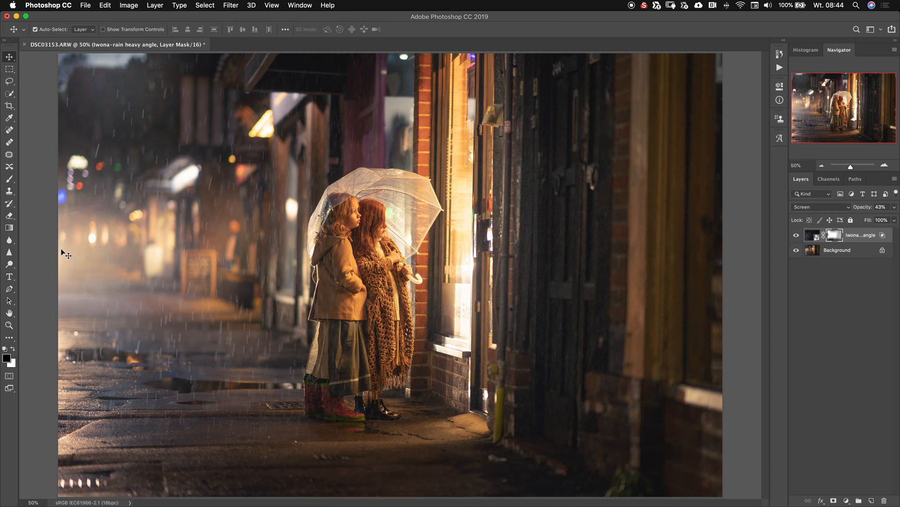
pyautogui.moveTo(196, 263)
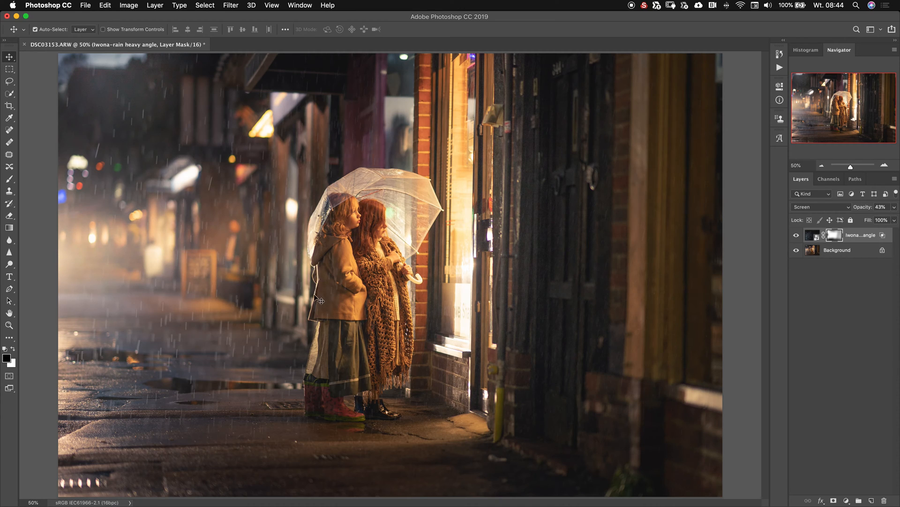
pyautogui.moveTo(67, 267)
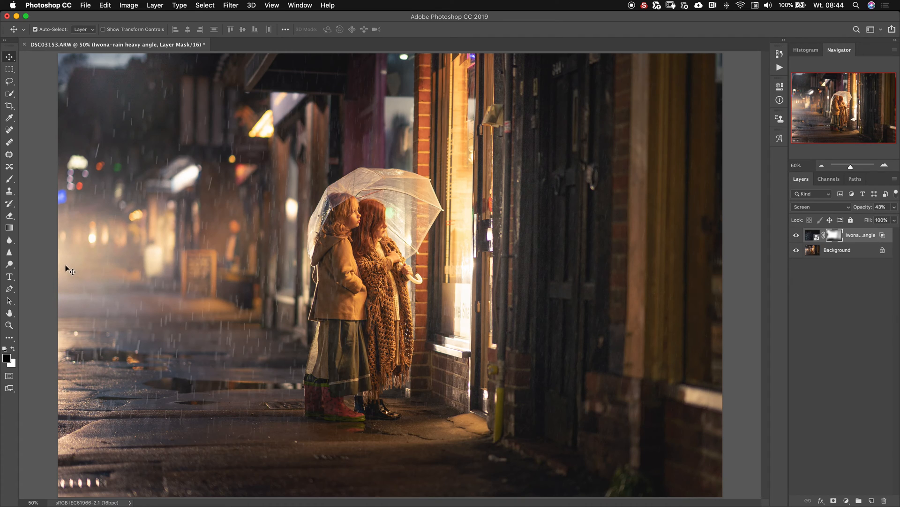
pyautogui.moveTo(95, 197)
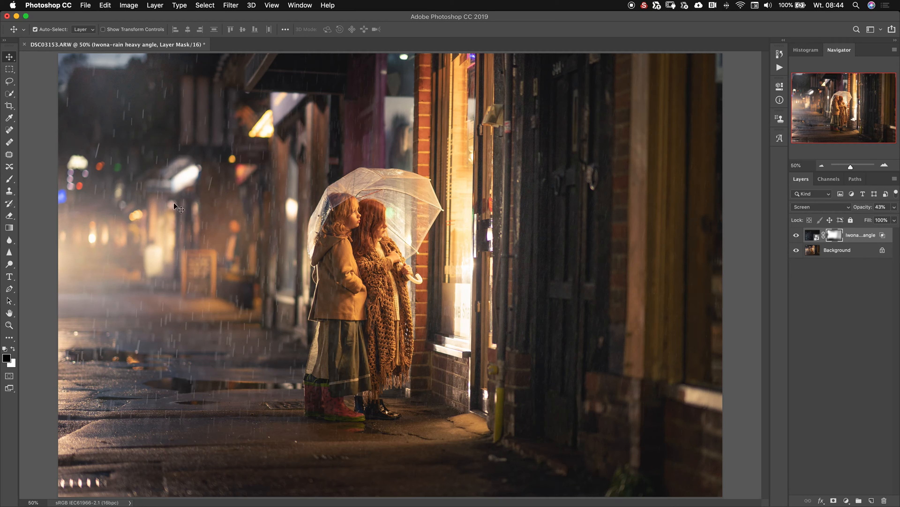
pyautogui.moveTo(196, 208)
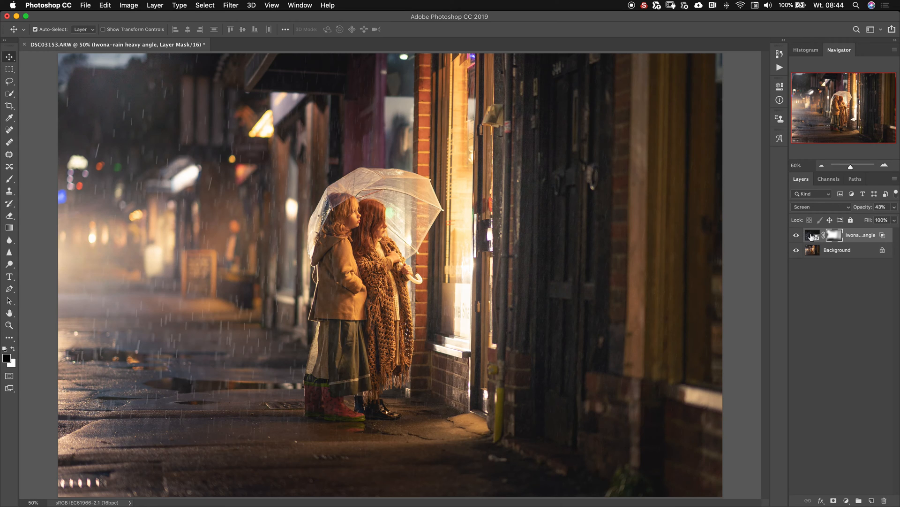
# Target the rain layer's image thumbnail instead of its mask
pyautogui.click(812, 236)
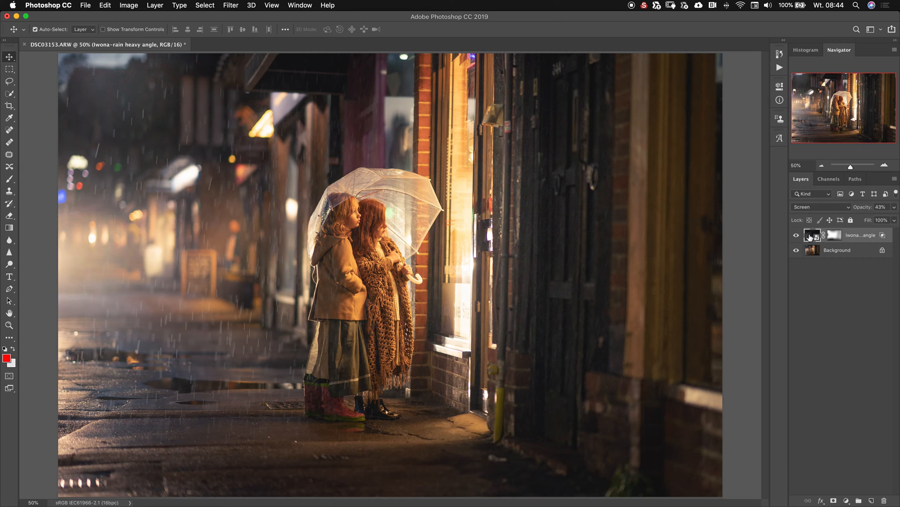
pyautogui.click(834, 235)
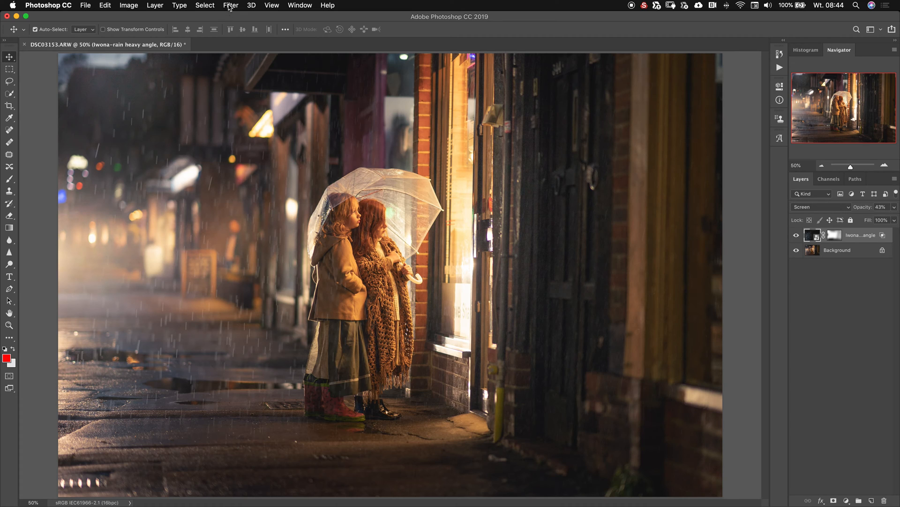
pyautogui.click(230, 5)
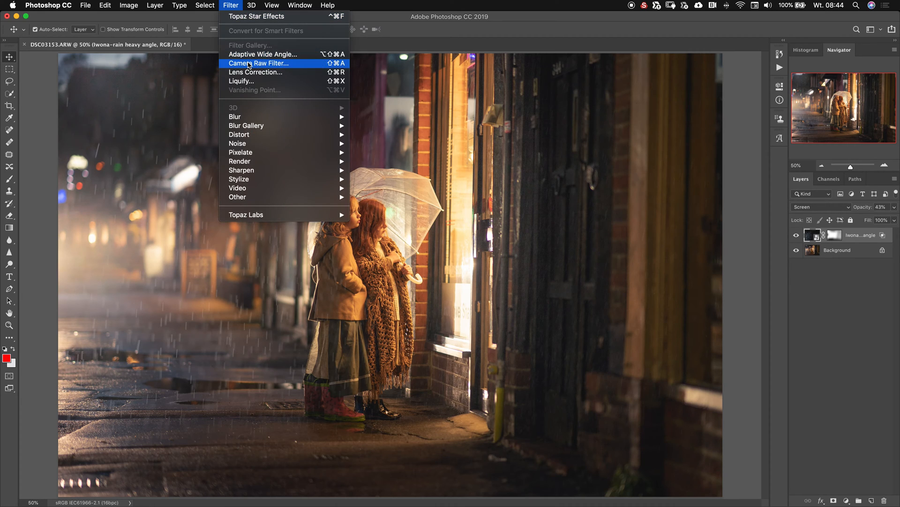
# In Camera Raw, draw a radial filter over the left rain and set Temperature to +58
pyautogui.click(260, 63)
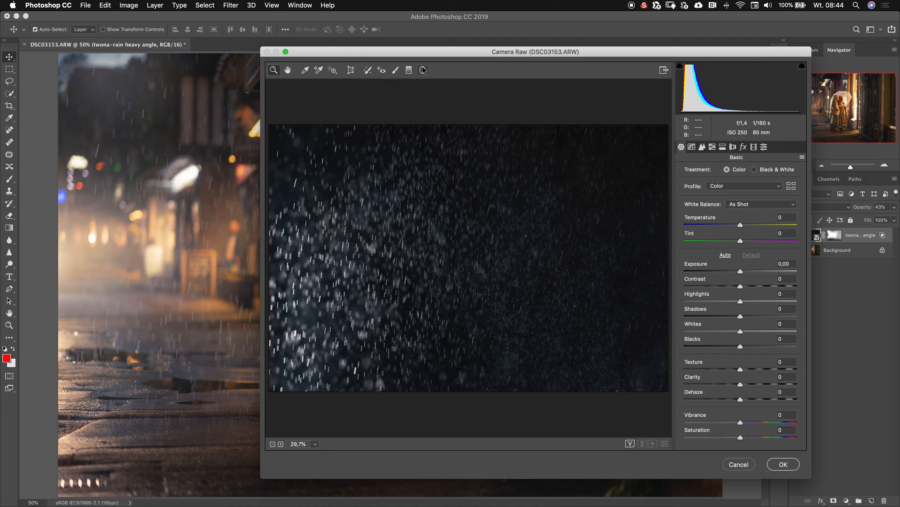
pyautogui.click(422, 70)
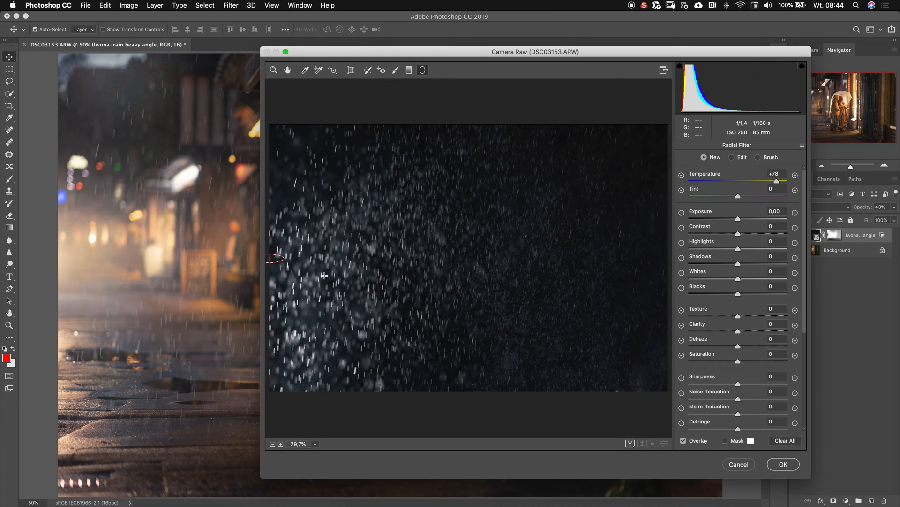
pyautogui.moveTo(275, 258); pyautogui.dragTo(492, 355)
pyautogui.write('0')
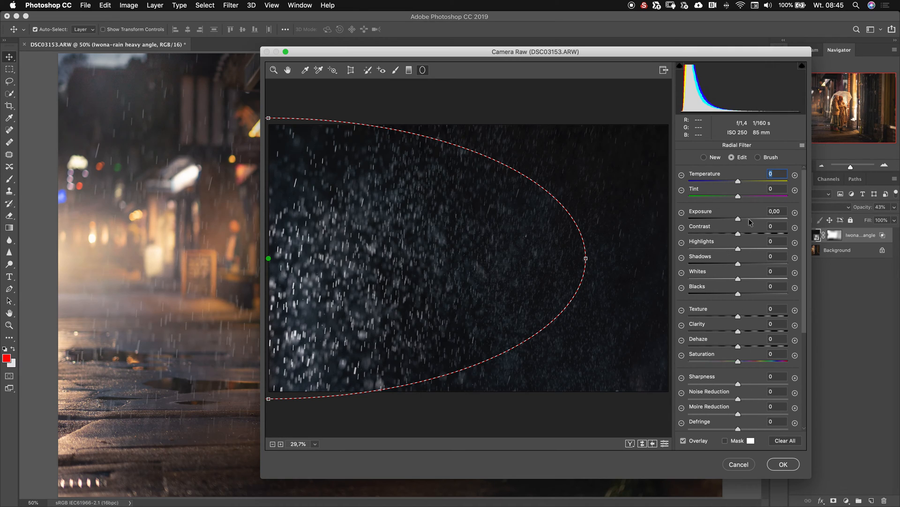
pyautogui.moveTo(742, 184)
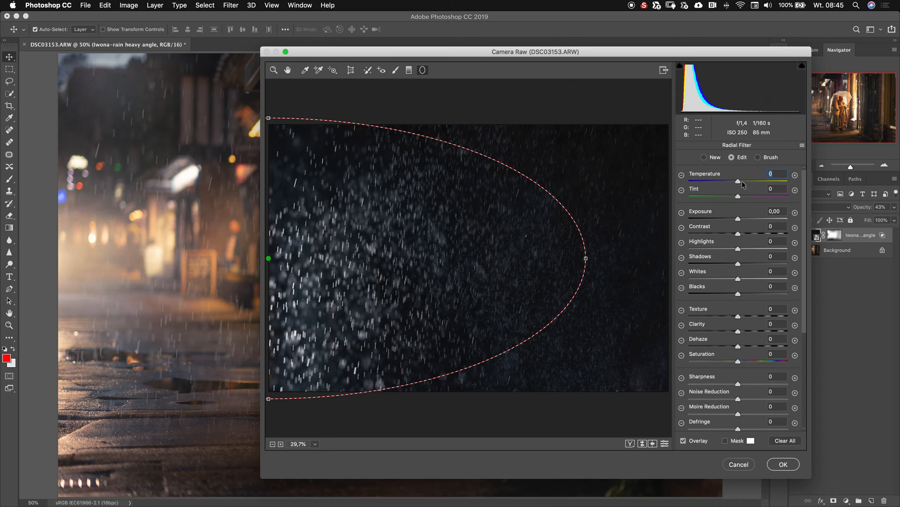
pyautogui.moveTo(739, 181); pyautogui.dragTo(755, 181)
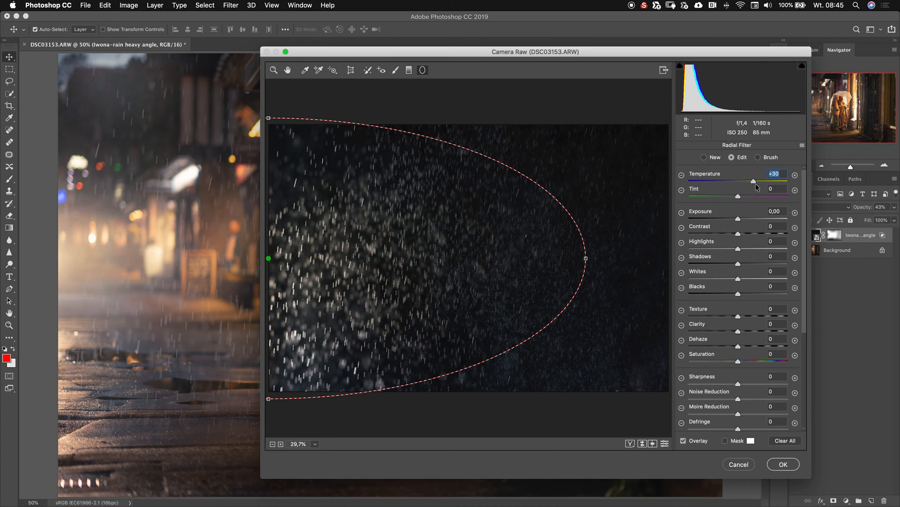
pyautogui.moveTo(754, 182); pyautogui.dragTo(776, 181)
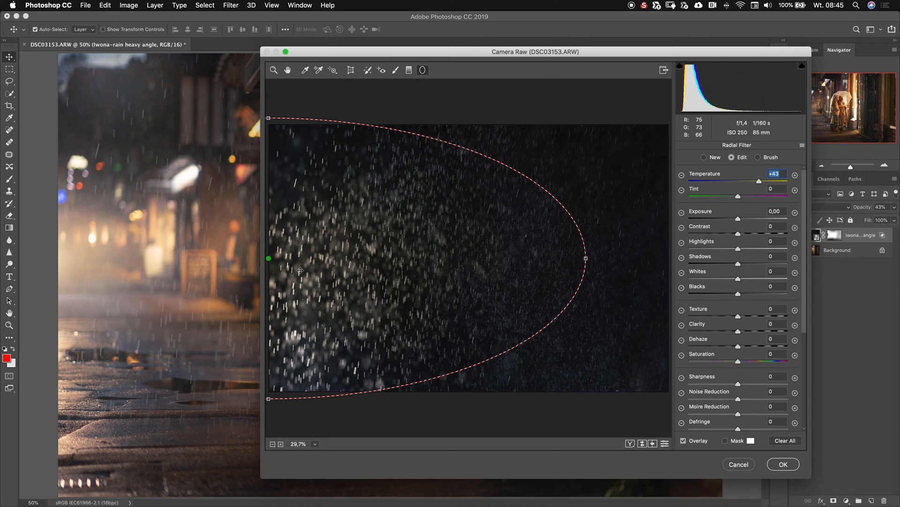
pyautogui.moveTo(122, 277)
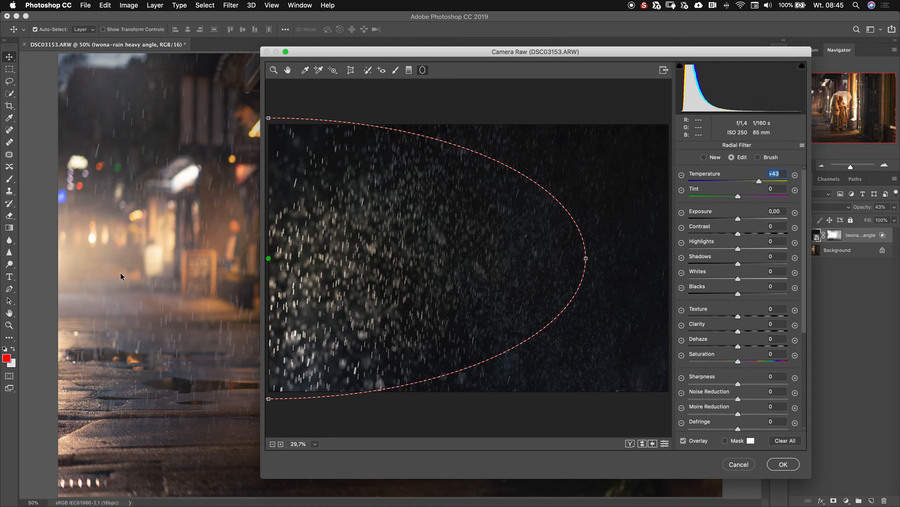
pyautogui.moveTo(754, 181); pyautogui.dragTo(767, 181)
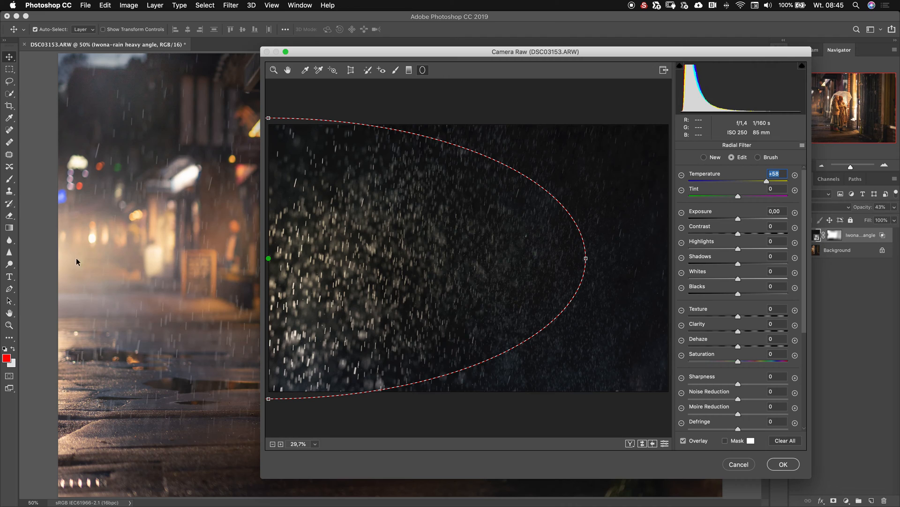
pyautogui.moveTo(65, 269)
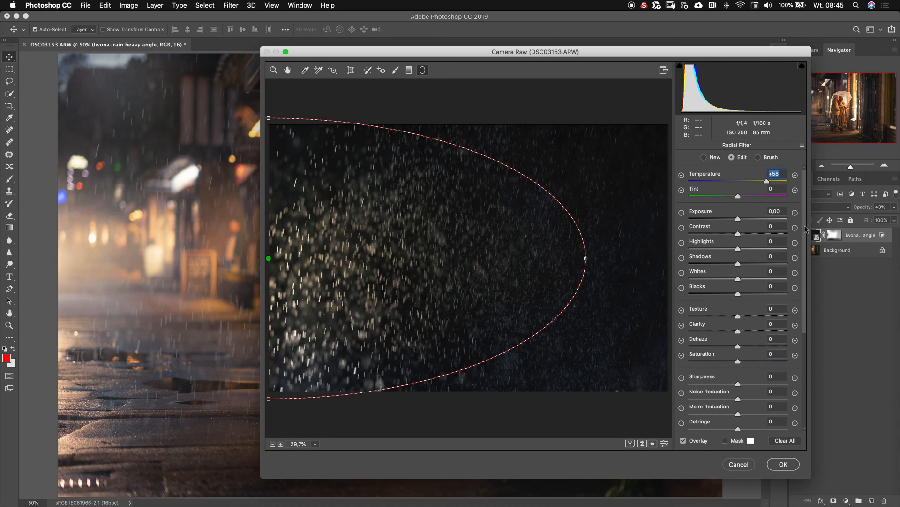
# Set the radial filter's feather to 100, keeping the effect inside the ellipse
pyautogui.scroll(-3)
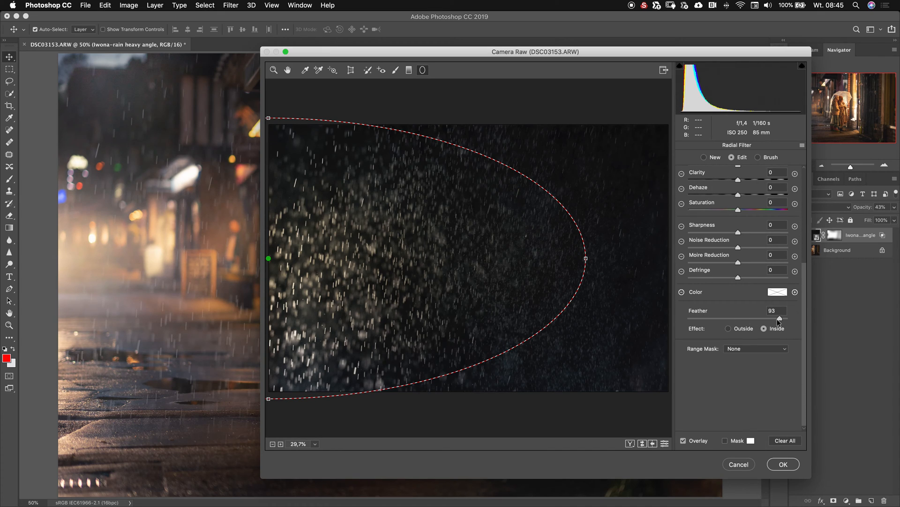
pyautogui.moveTo(778, 318); pyautogui.dragTo(706, 318)
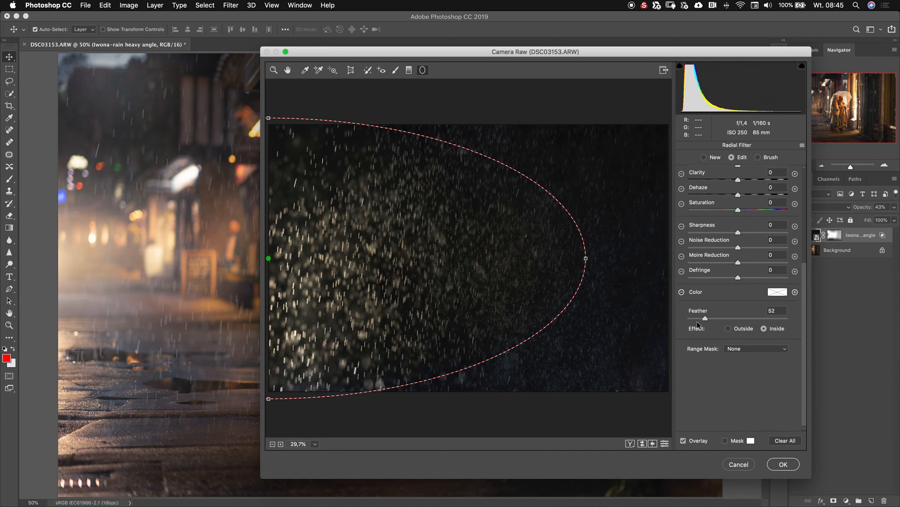
pyautogui.moveTo(705, 318); pyautogui.dragTo(688, 317)
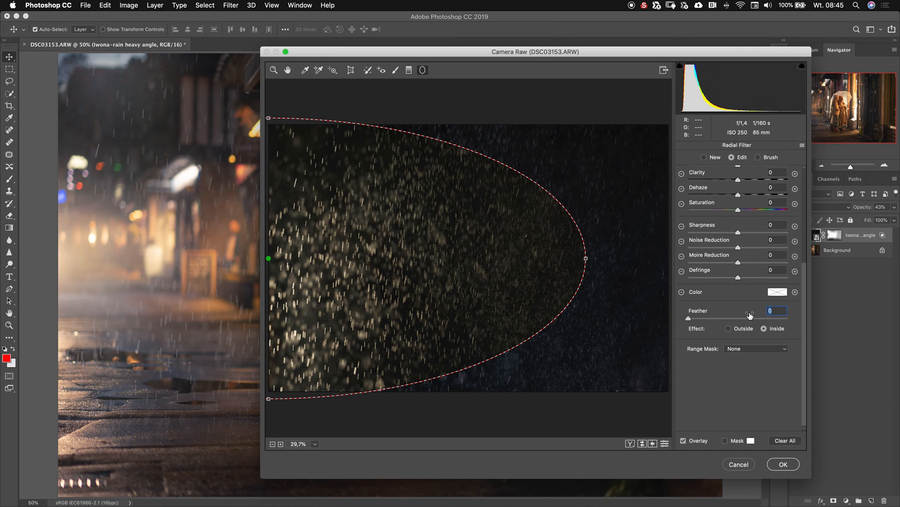
pyautogui.moveTo(689, 317); pyautogui.dragTo(788, 317)
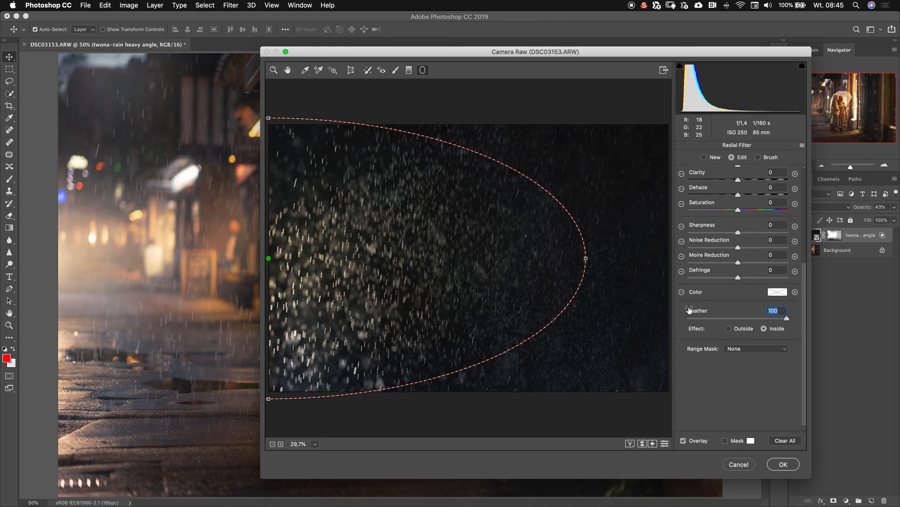
pyautogui.click(728, 328)
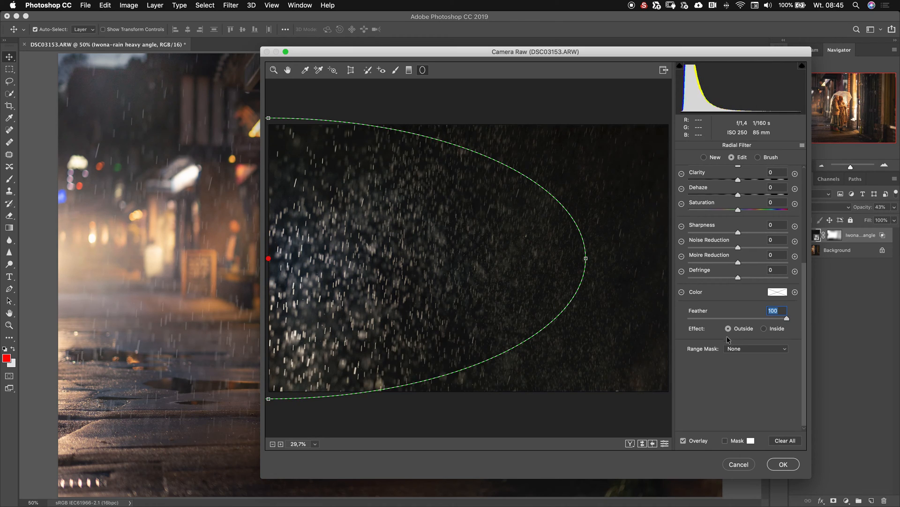
pyautogui.click(764, 329)
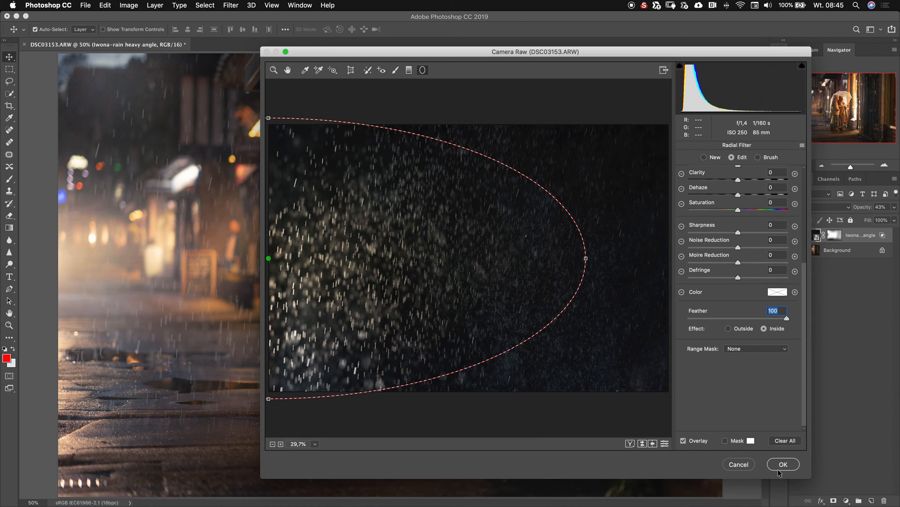
pyautogui.click(783, 464)
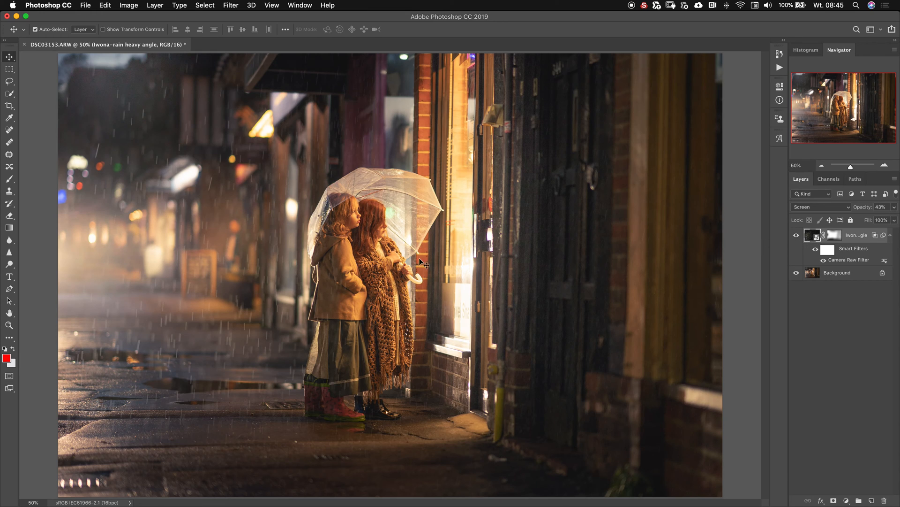
pyautogui.moveTo(324, 307)
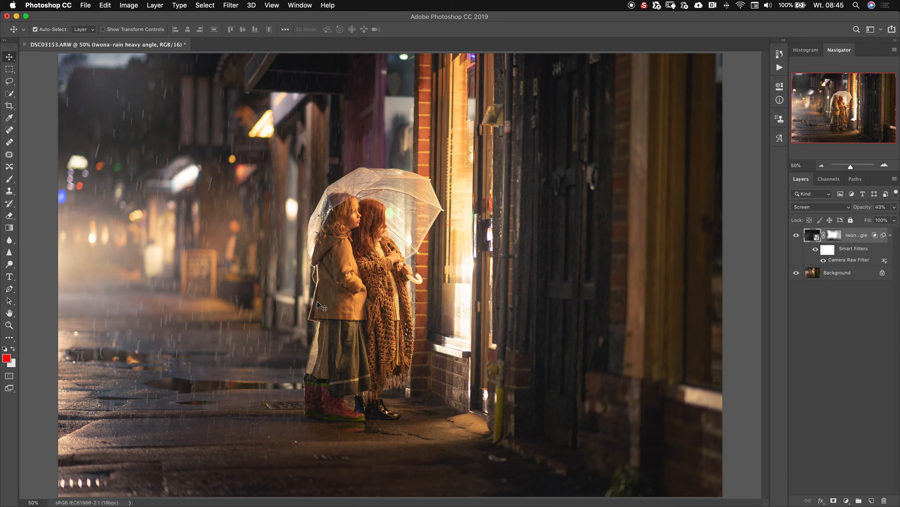
pyautogui.moveTo(713, 301)
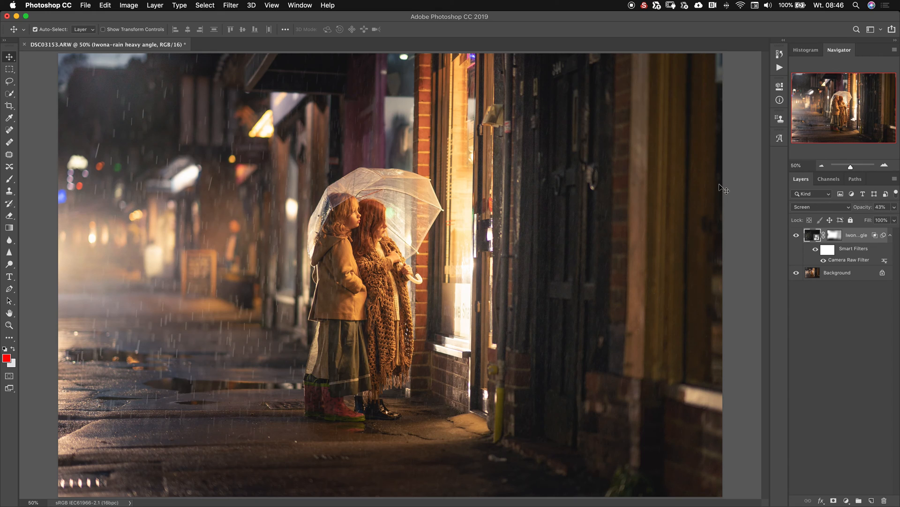
pyautogui.moveTo(847, 320)
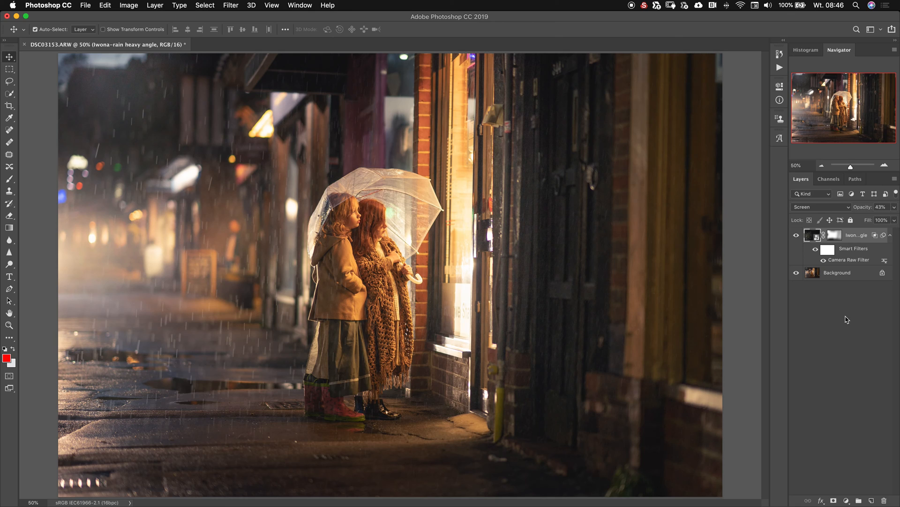
pyautogui.moveTo(548, 338)
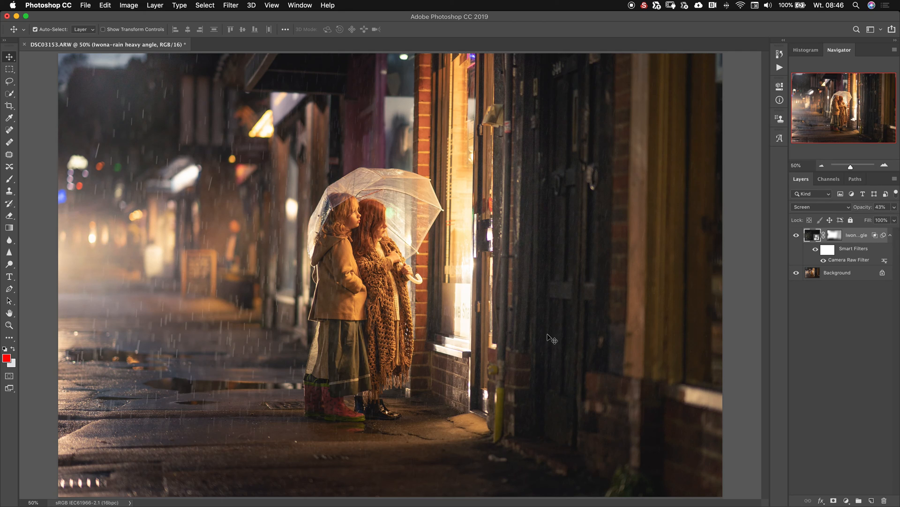
pyautogui.moveTo(545, 344)
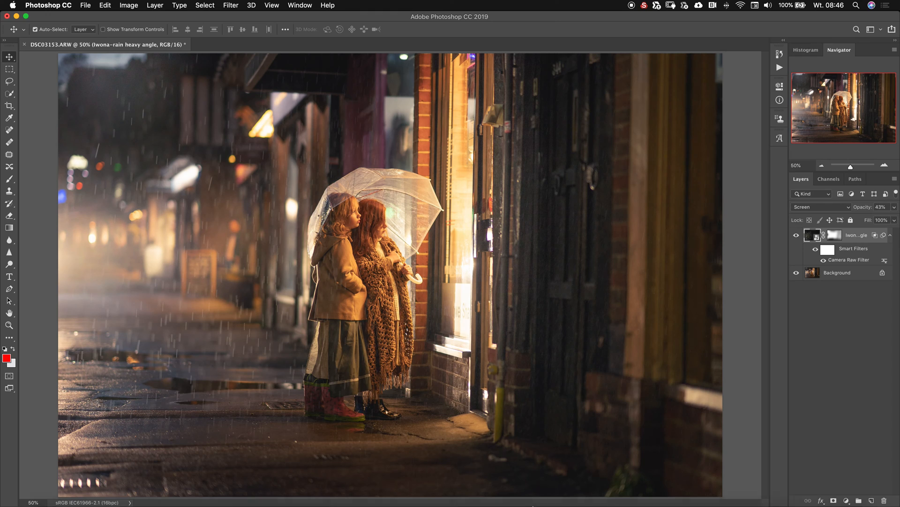
pyautogui.moveTo(181, 486)
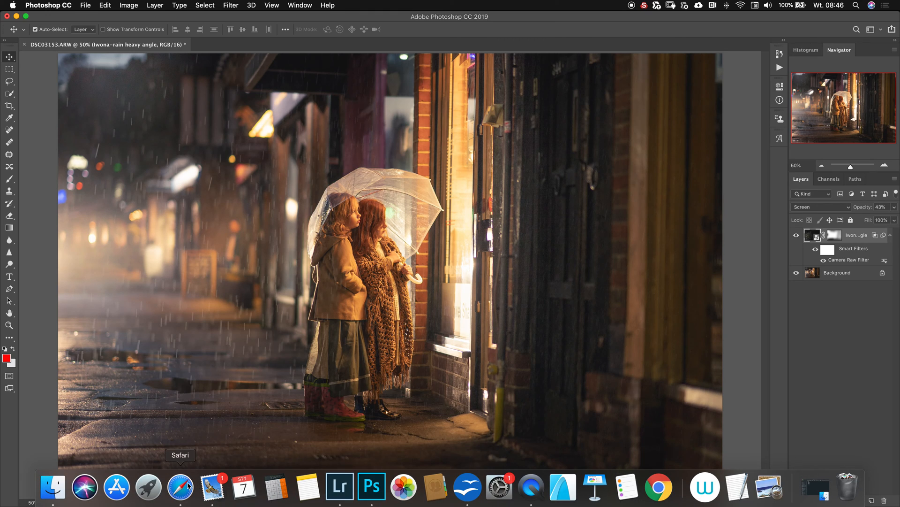
pyautogui.moveTo(199, 474)
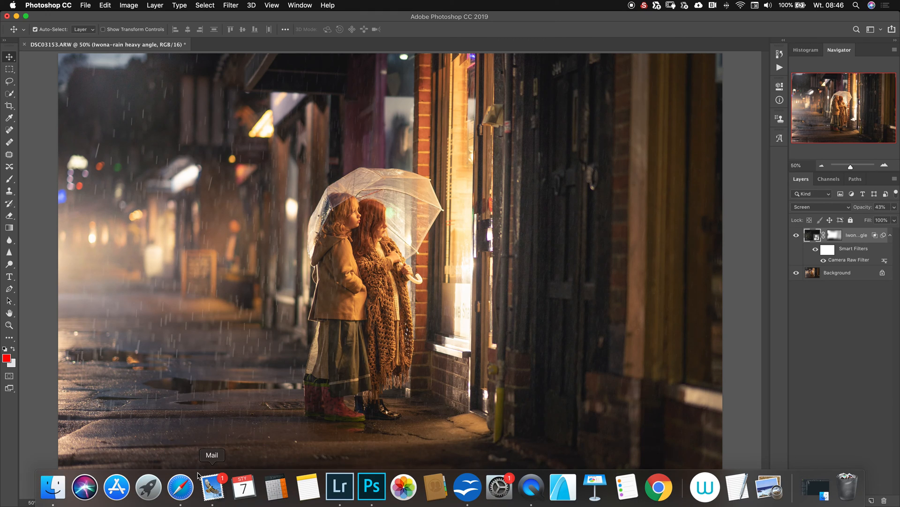
pyautogui.moveTo(181, 487)
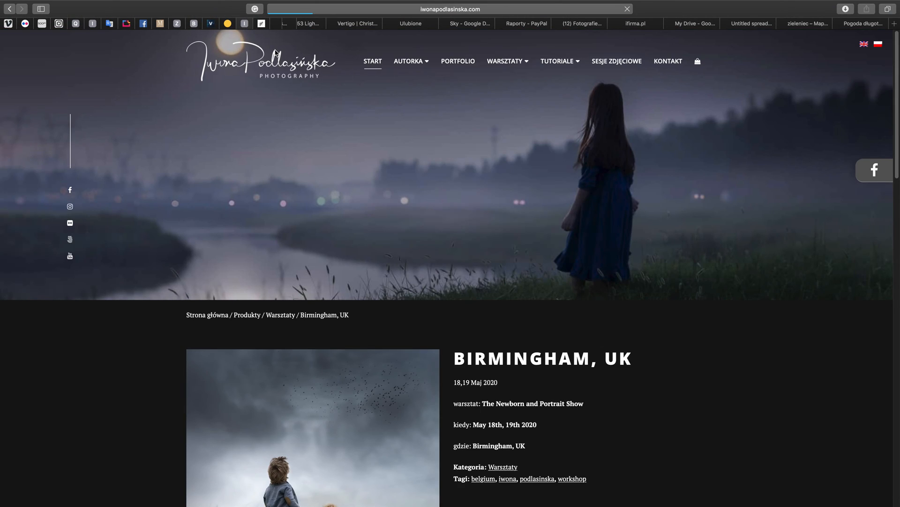
# Go to the site's home page, switch it to English, and reveal the Tutorials dropdown
pyautogui.click(372, 61)
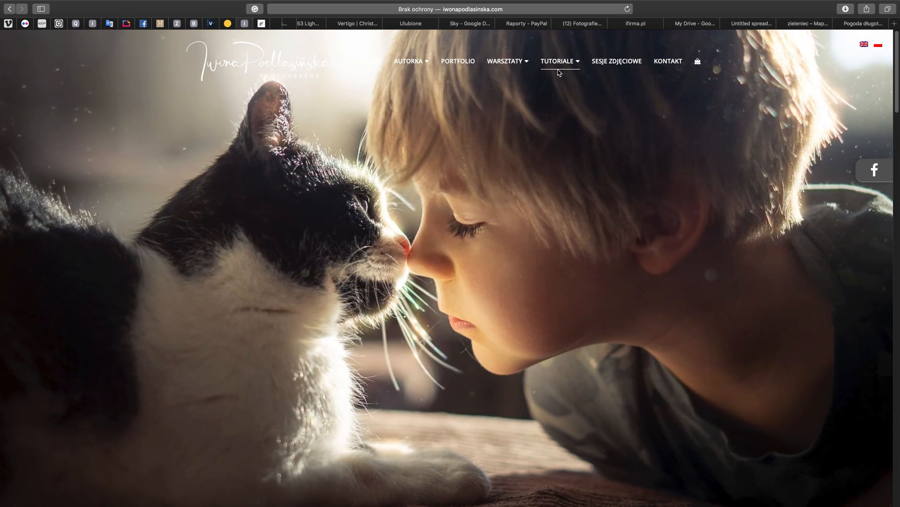
pyautogui.click(558, 61)
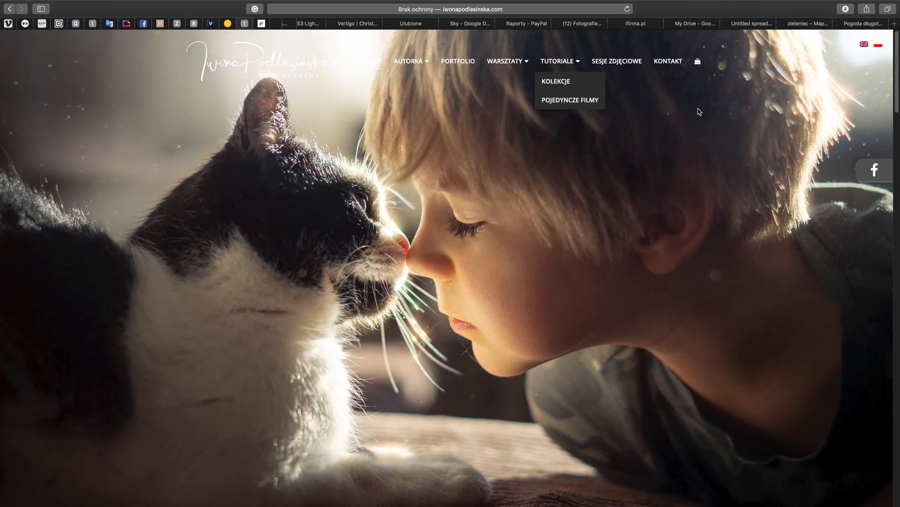
pyautogui.moveTo(570, 113)
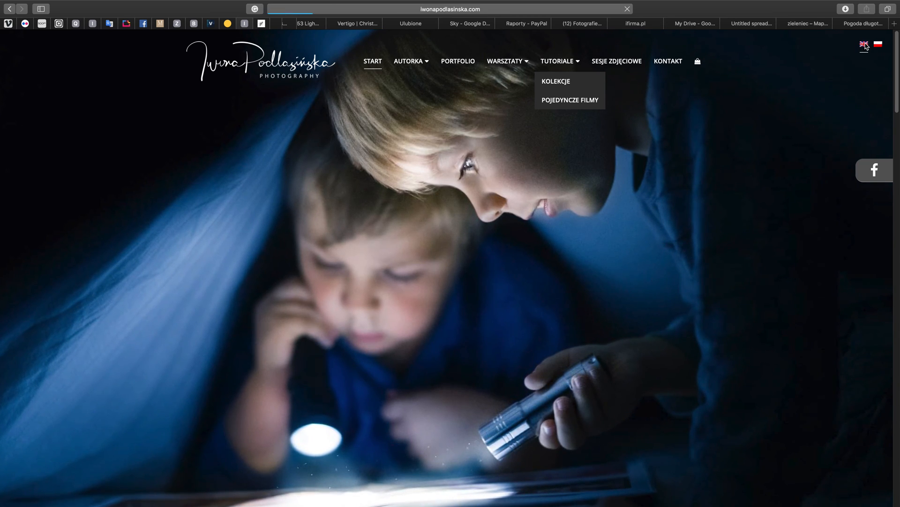
pyautogui.click(862, 45)
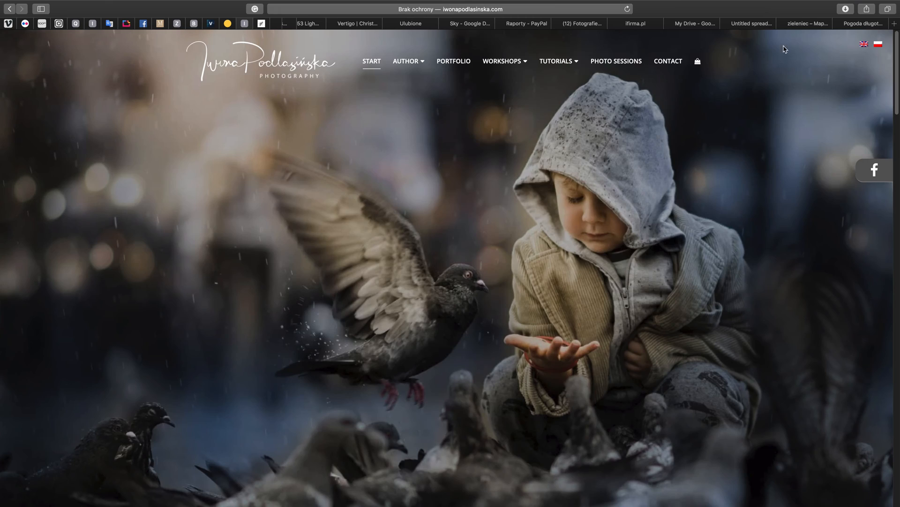
pyautogui.click(556, 61)
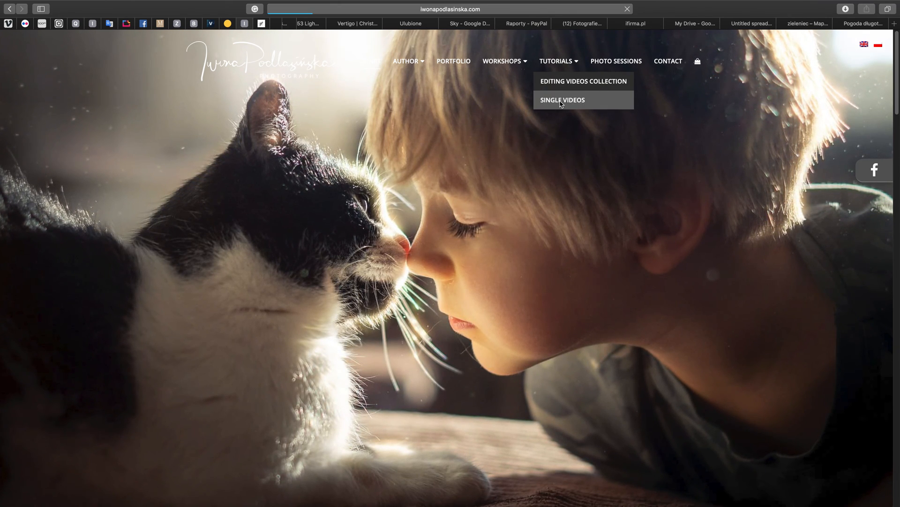
# Open Tutorials > Single Videos, scroll through the video list, and return to the top
pyautogui.click(562, 99)
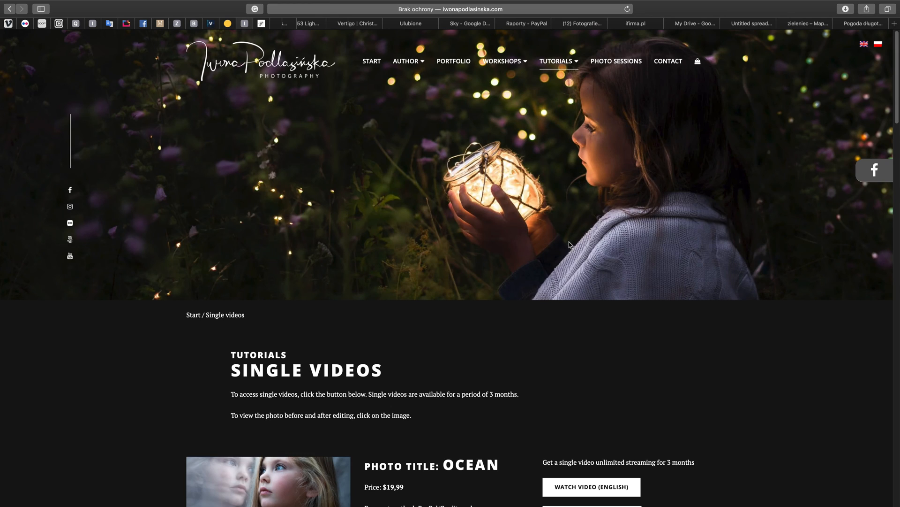
pyautogui.scroll(-3)
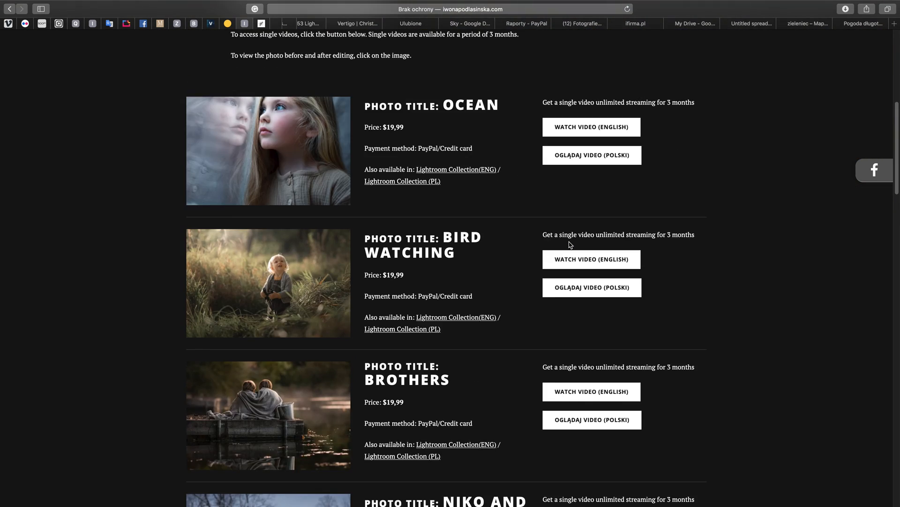
pyautogui.scroll(-3)
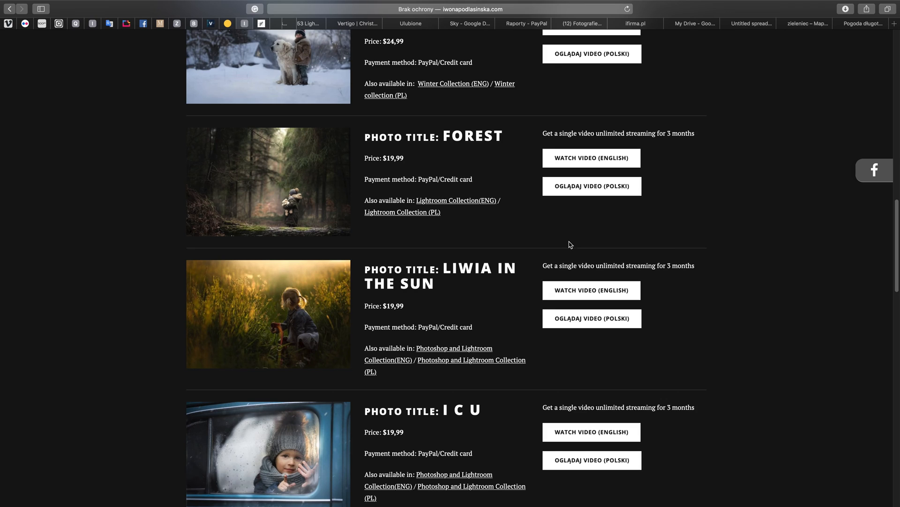
pyautogui.scroll(-3)
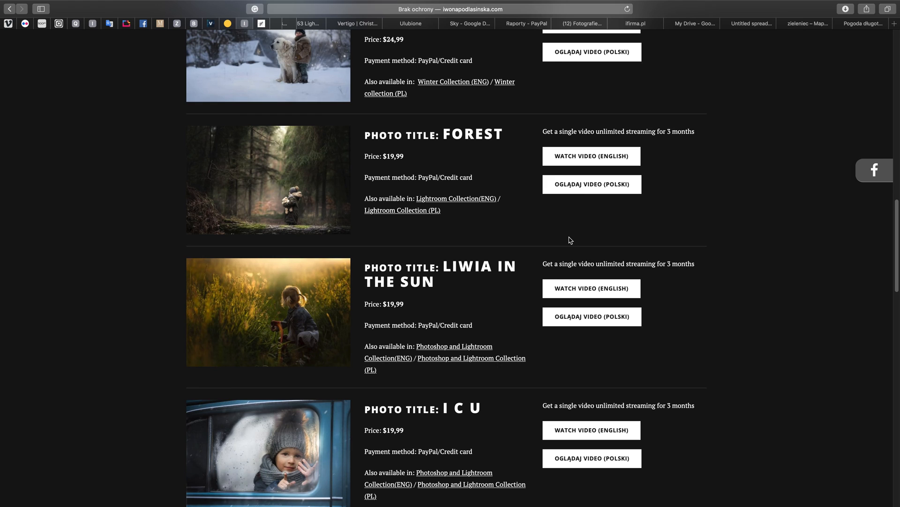
pyautogui.scroll(-3)
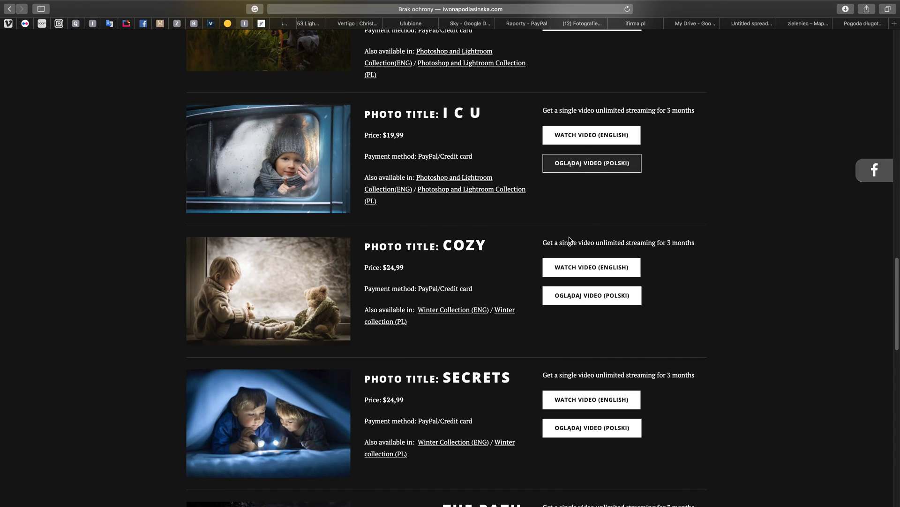
pyautogui.scroll(3)
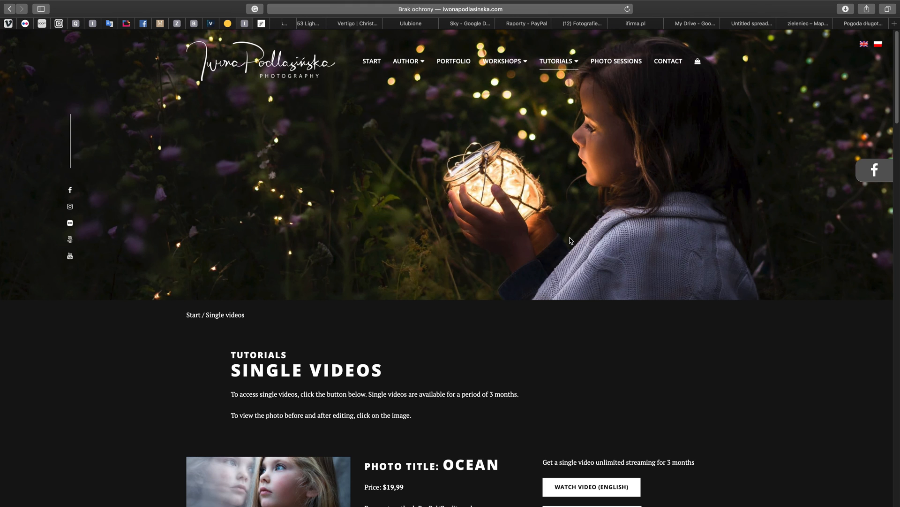
pyautogui.moveTo(568, 64)
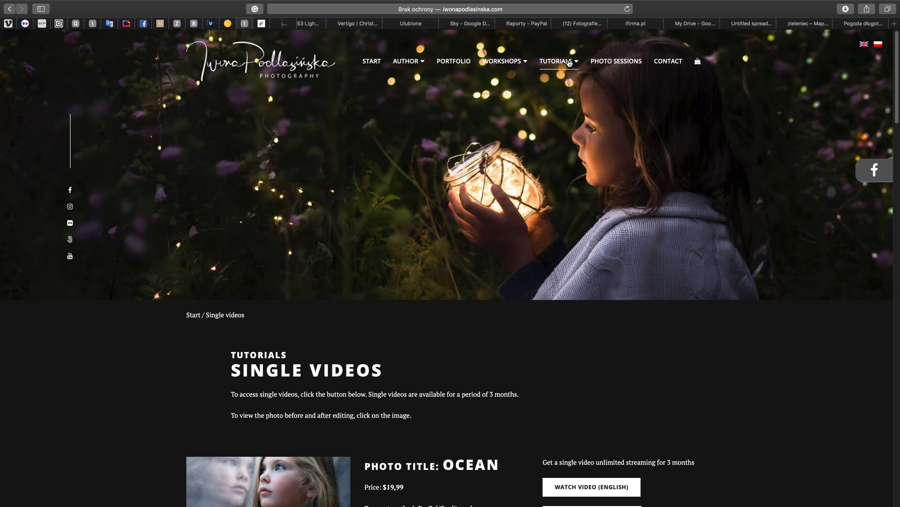
# Go to Tutorials > Editing Videos Collection to view the $99.99 Lightroom and Photoshop Collection
pyautogui.click(558, 61)
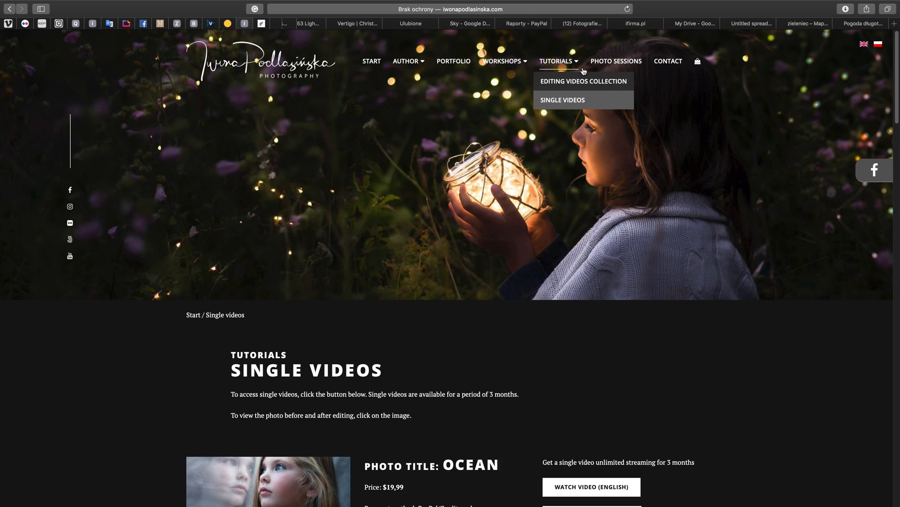
pyautogui.click(584, 81)
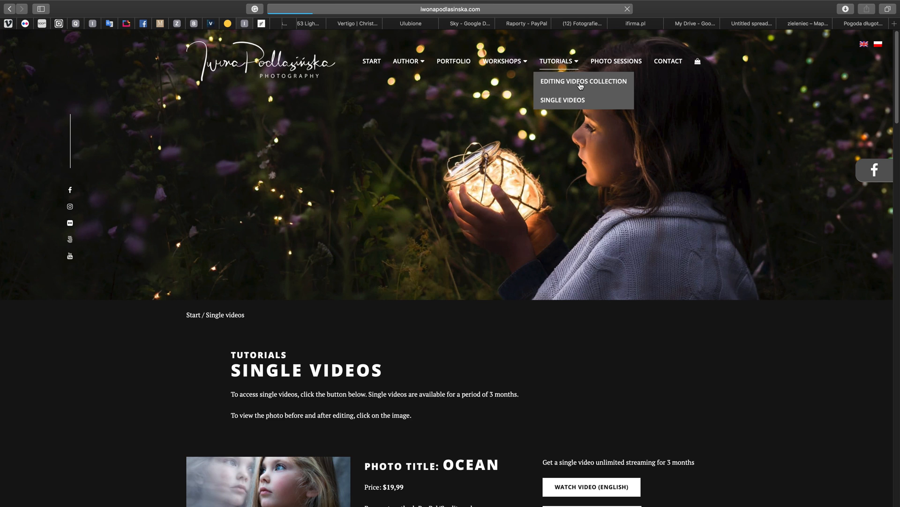
pyautogui.click(583, 81)
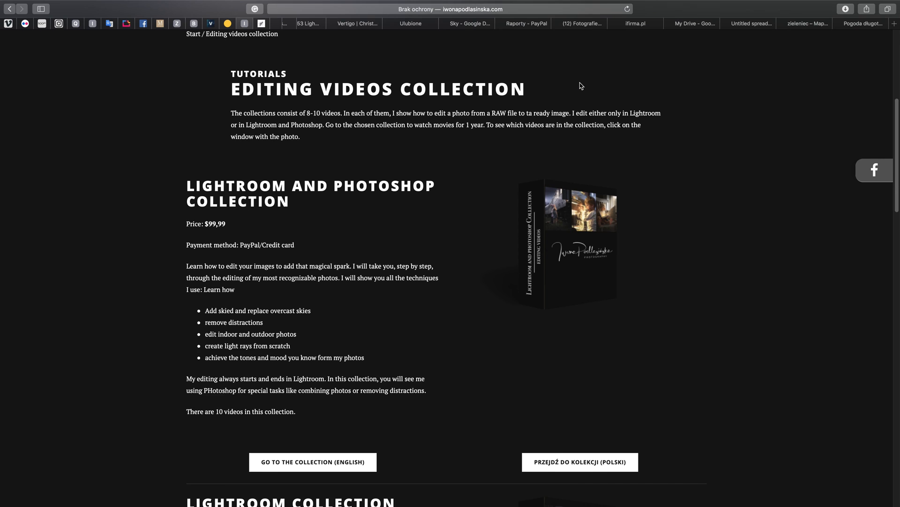
pyautogui.scroll(3)
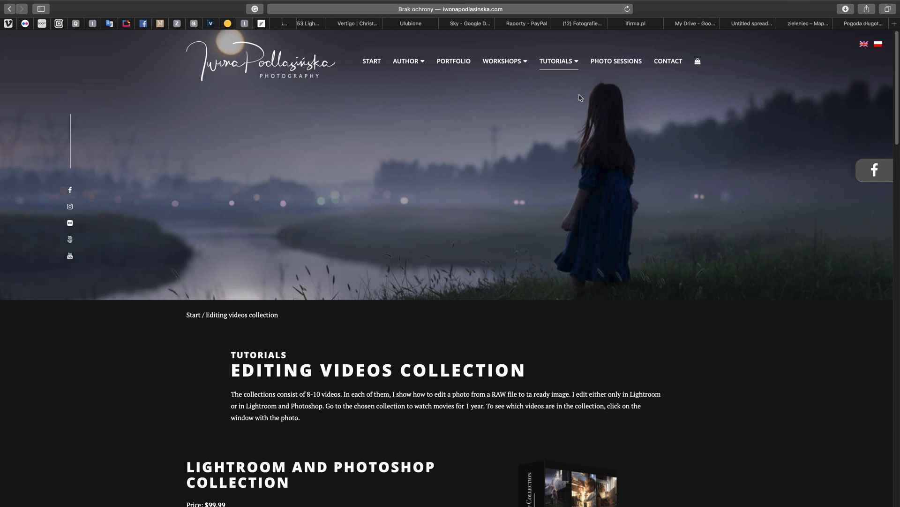